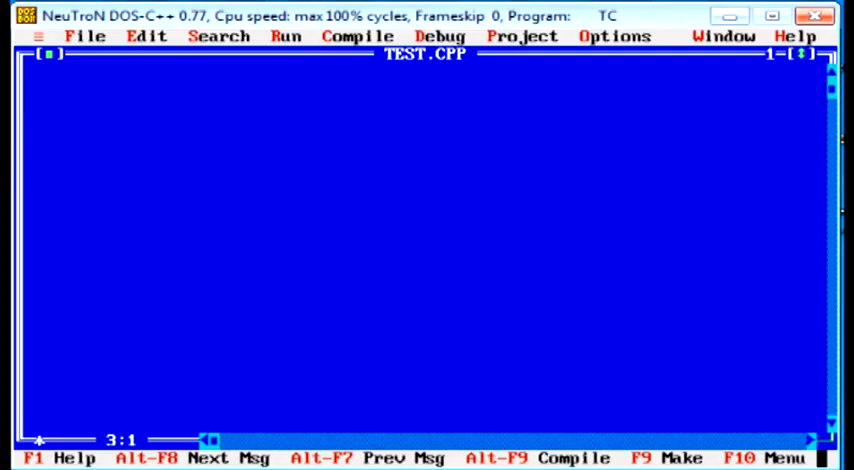
Step: Write the first comment line '//Function -' and start the second line
type("//")
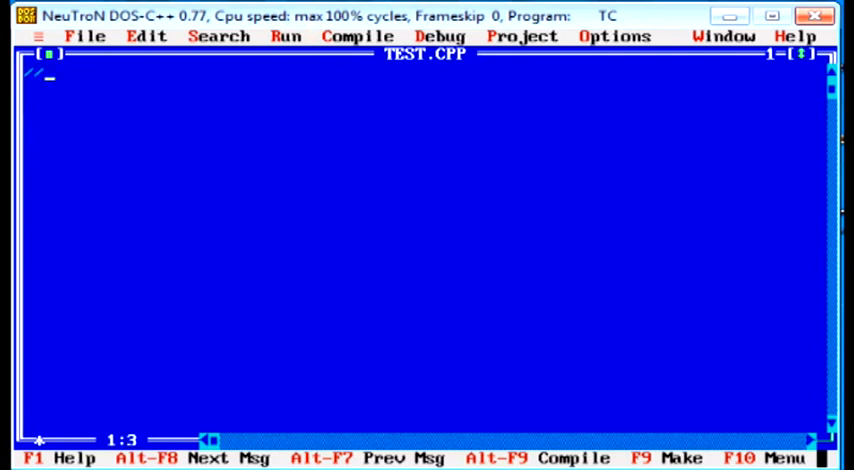
type("Function -")
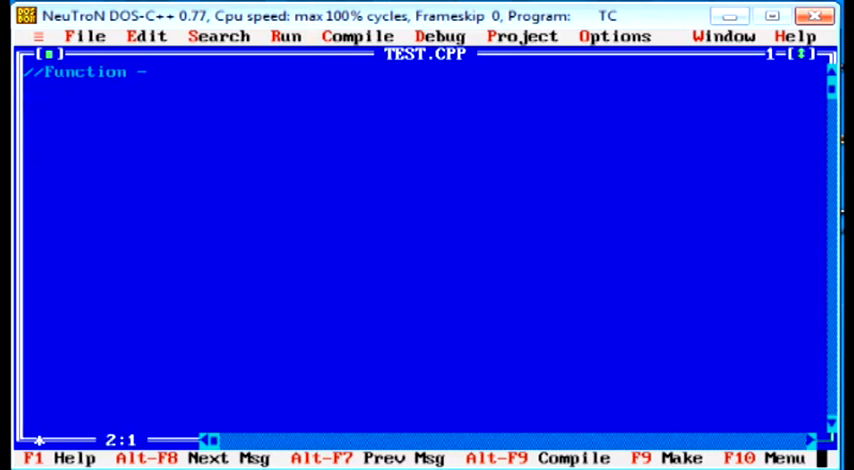
key("Enter")
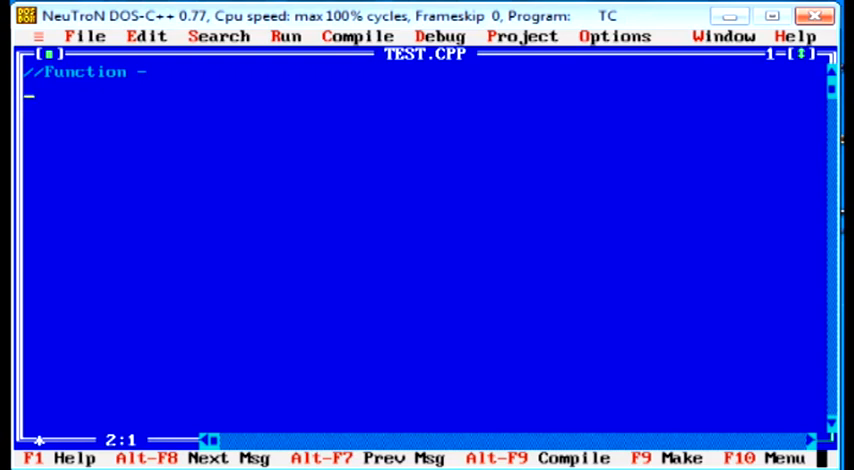
type("1")
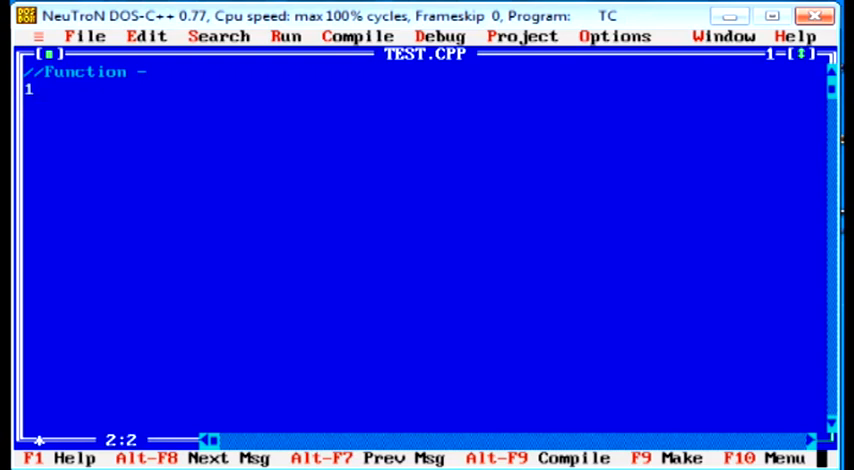
type(".")
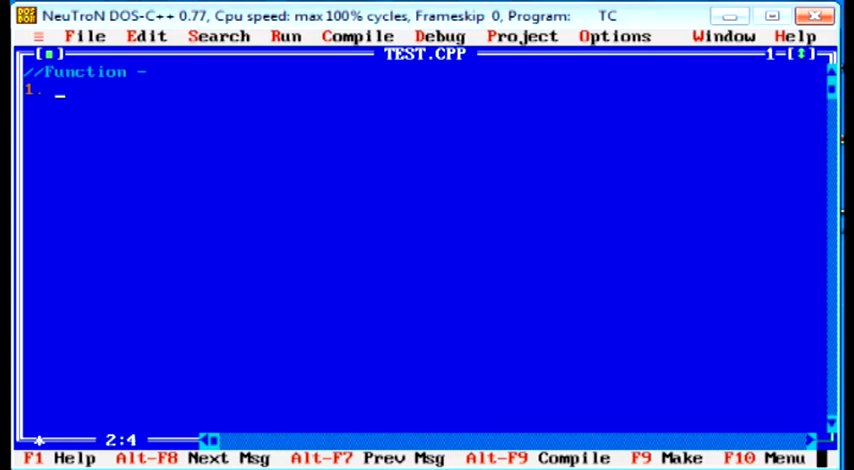
Step: Write the second comment '// Without Argumet with no Return Value'
type("//")
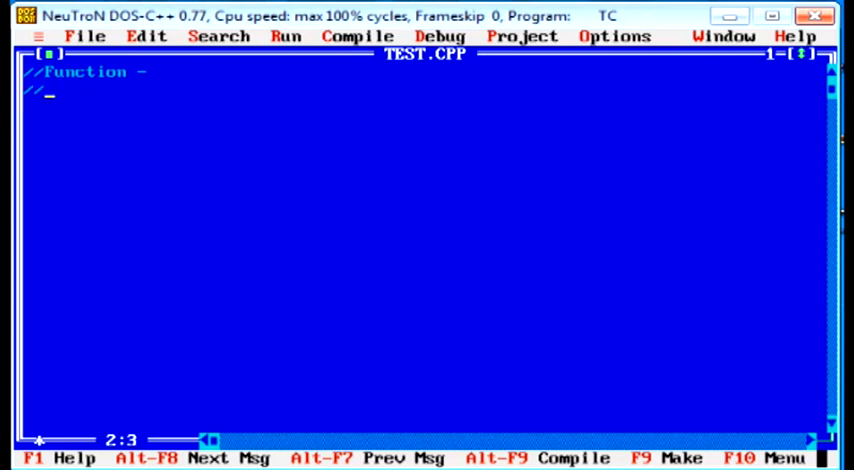
type("\" \"")
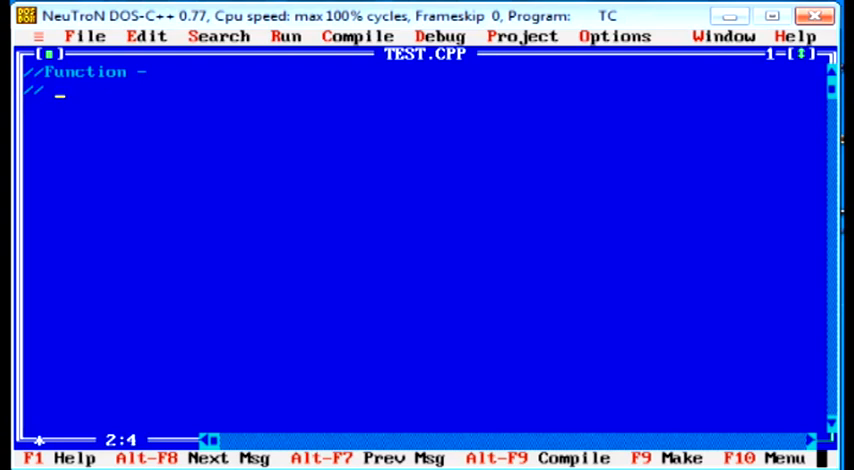
type("Without")
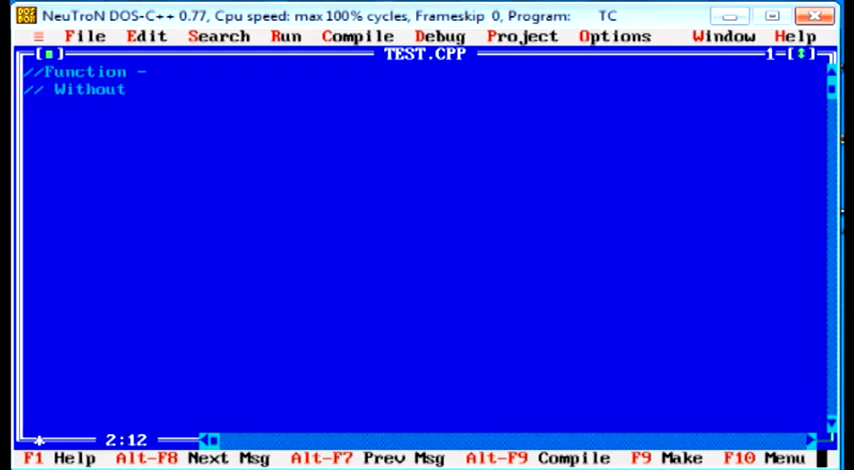
type("Argu")
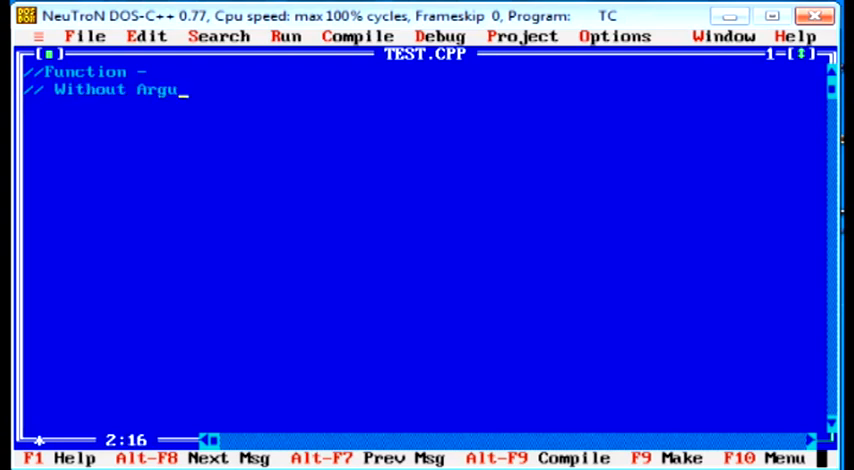
type("met with no T")
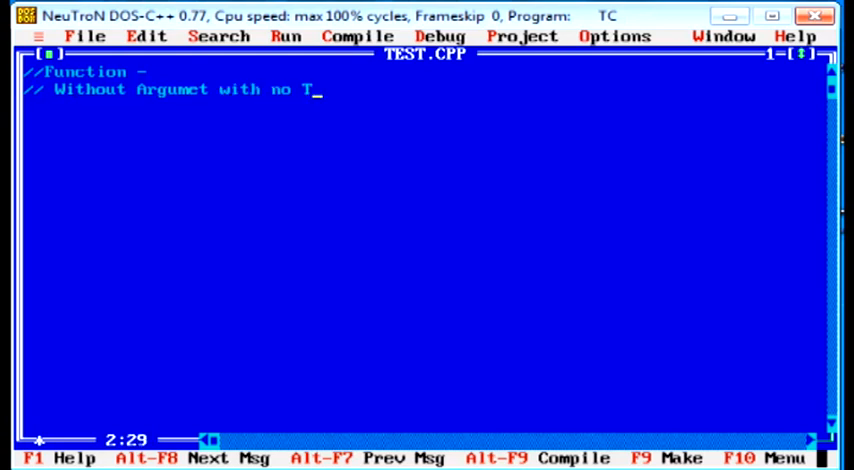
key("Backspace")
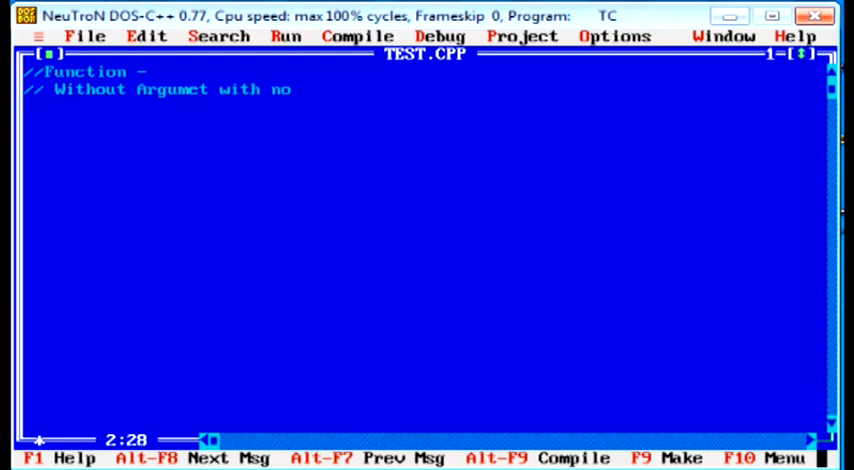
type("Return")
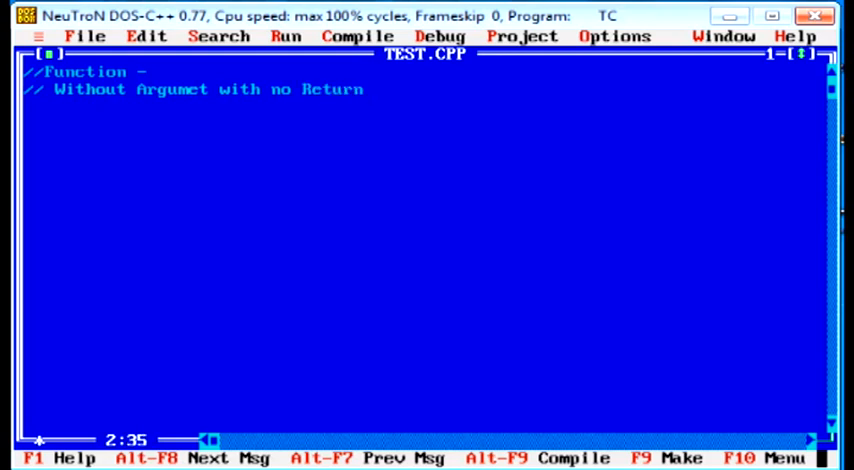
type("Value")
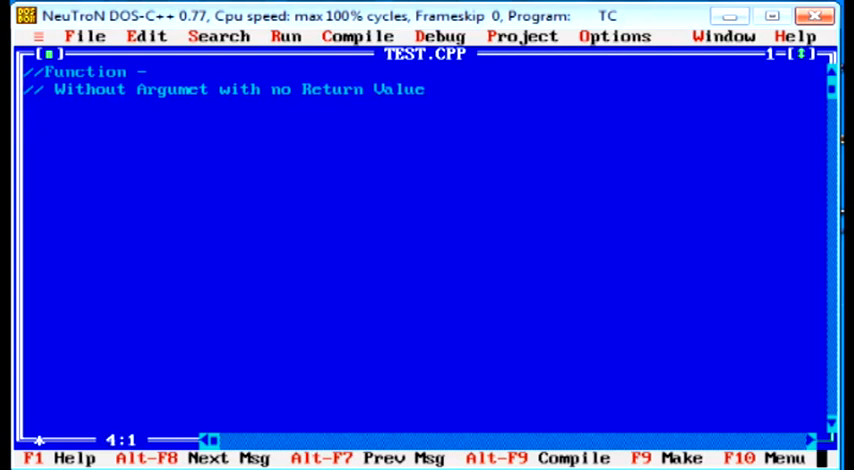
Step: Add an empty void main() with braces and a void add() header above it
type("void ad")
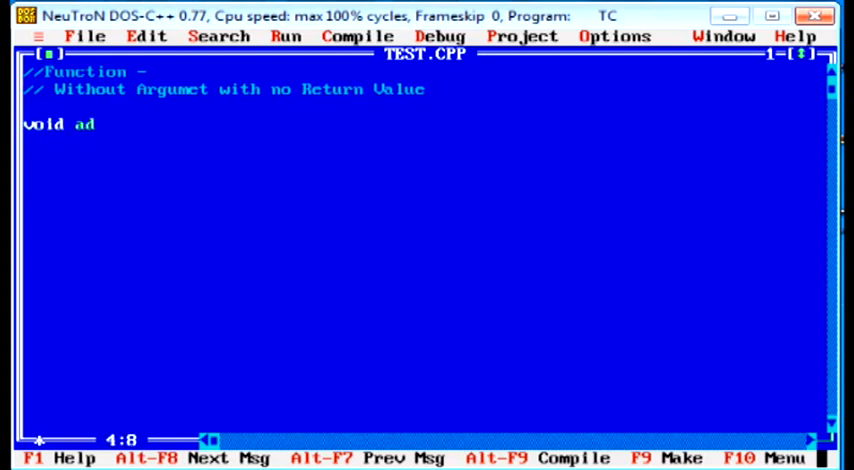
type("main")
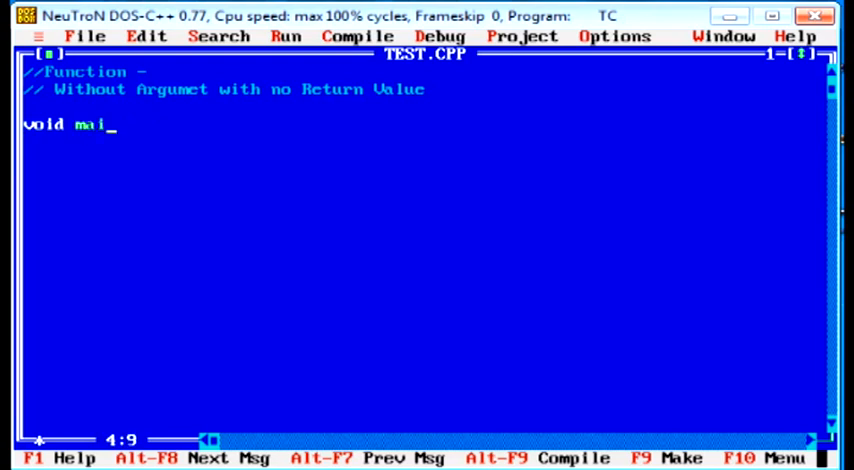
type("n(")
type("{")
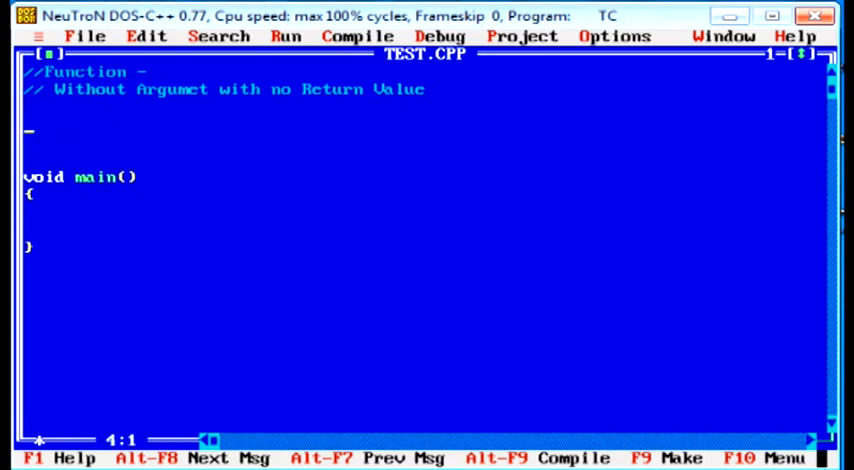
type("void add")
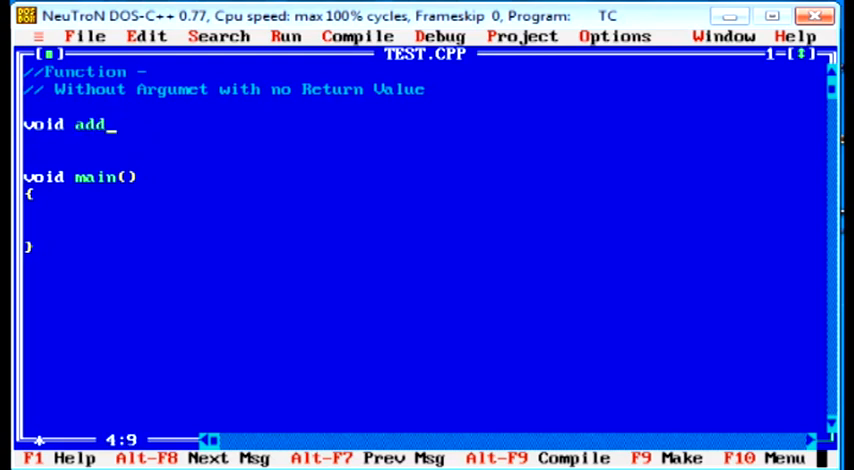
type("()")
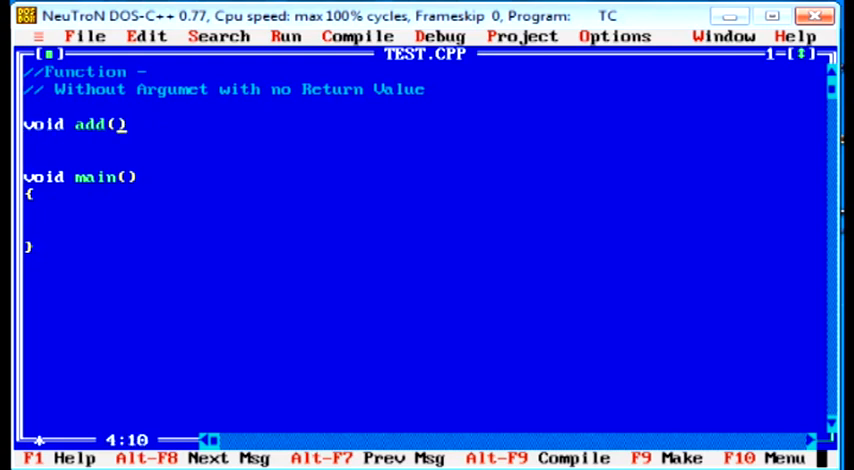
key("Right")
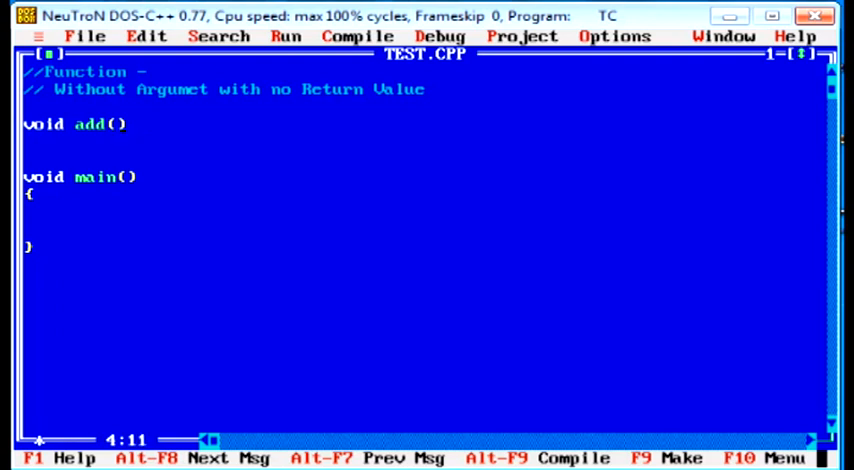
Step: Give add() a body declaring int a, b, c and assigning a = 10, b = 20
type("{}")
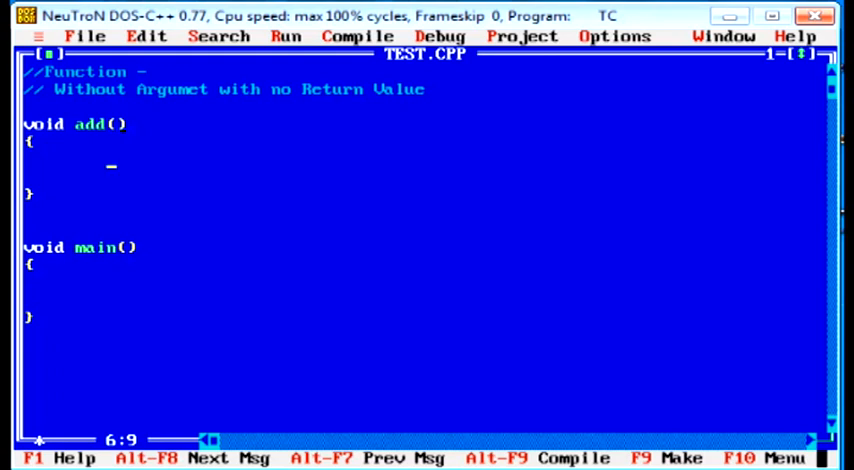
type("i")
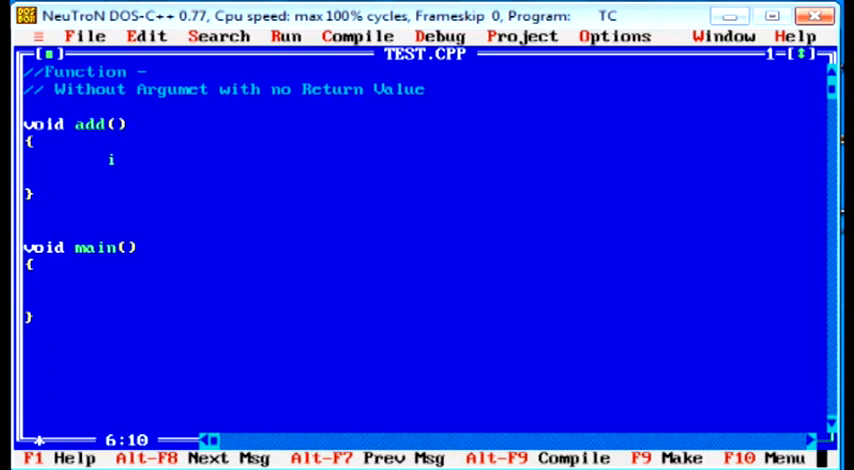
type("nt a, b,")
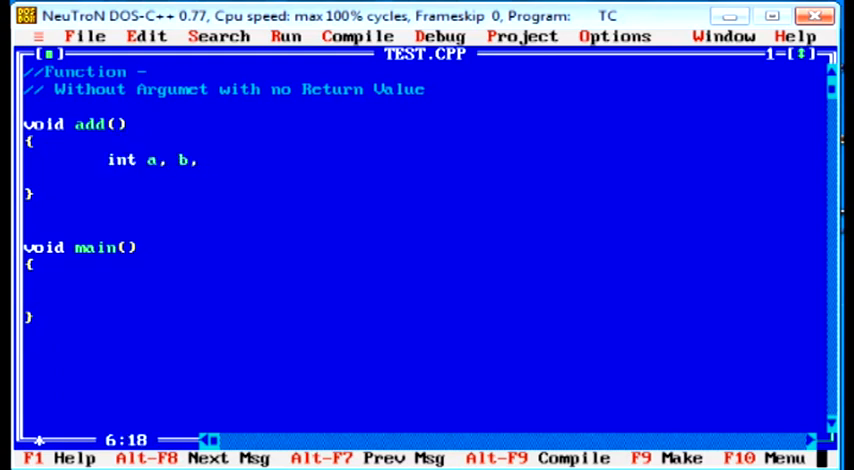
type("c")
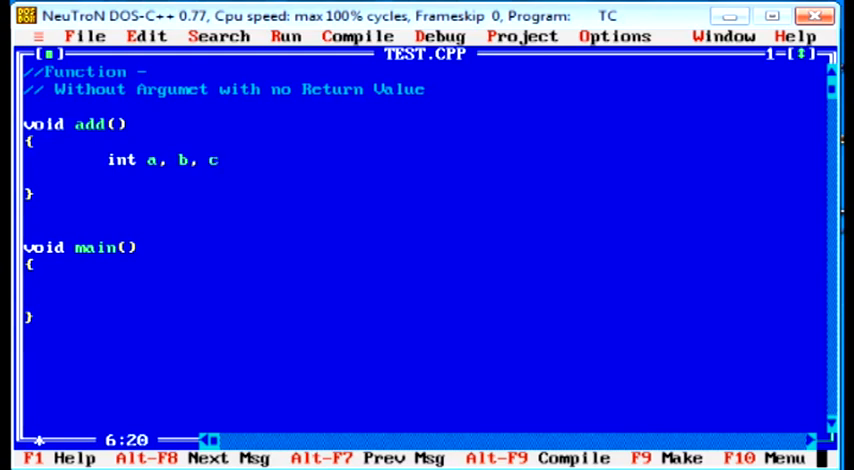
type(":")
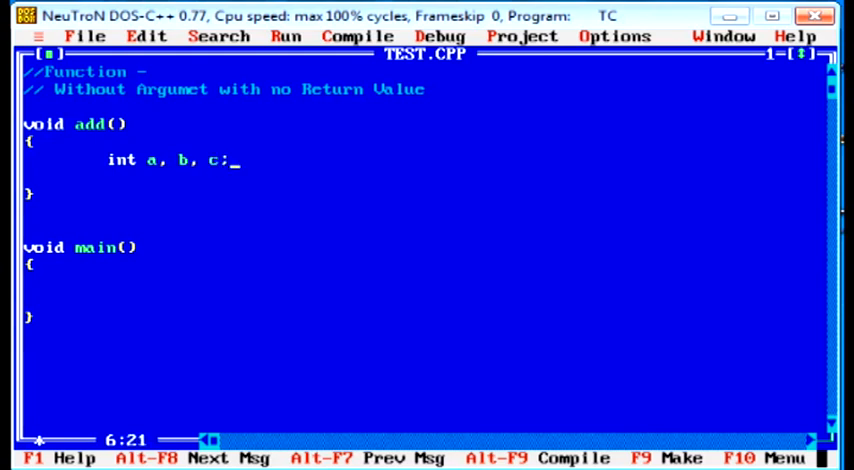
key("Enter")
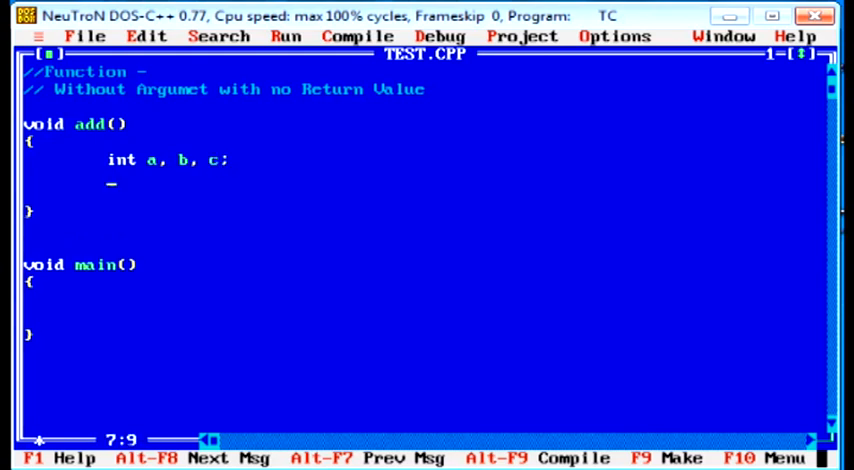
type("a = 10")
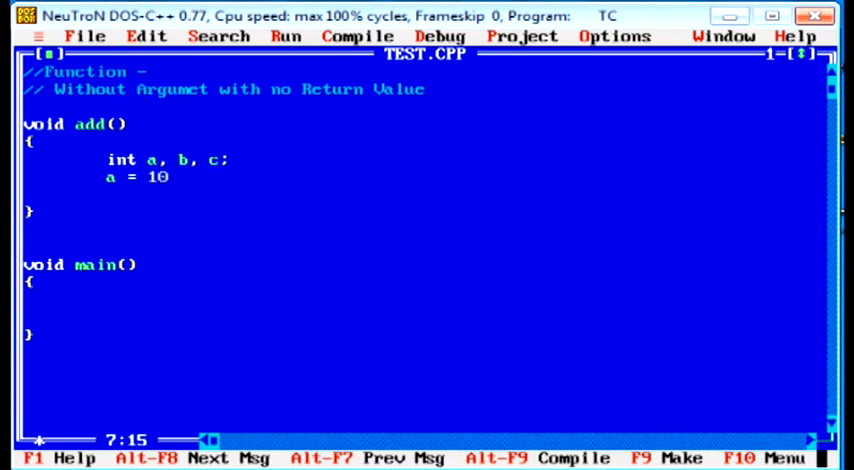
type(";")
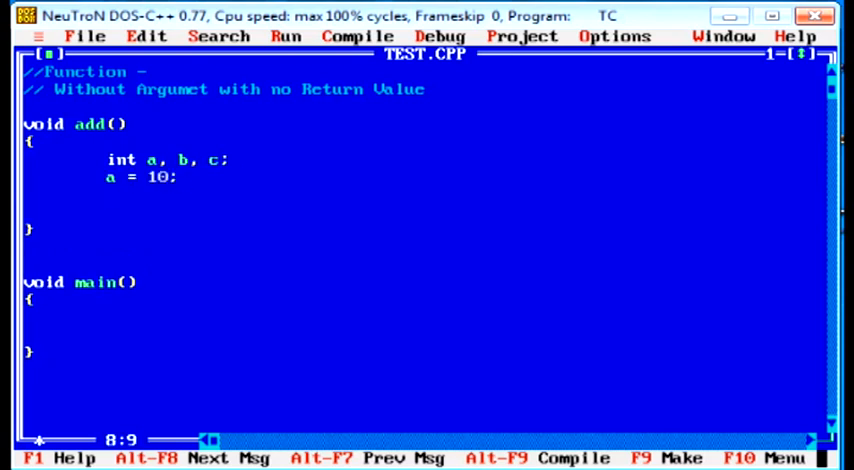
type("b =")
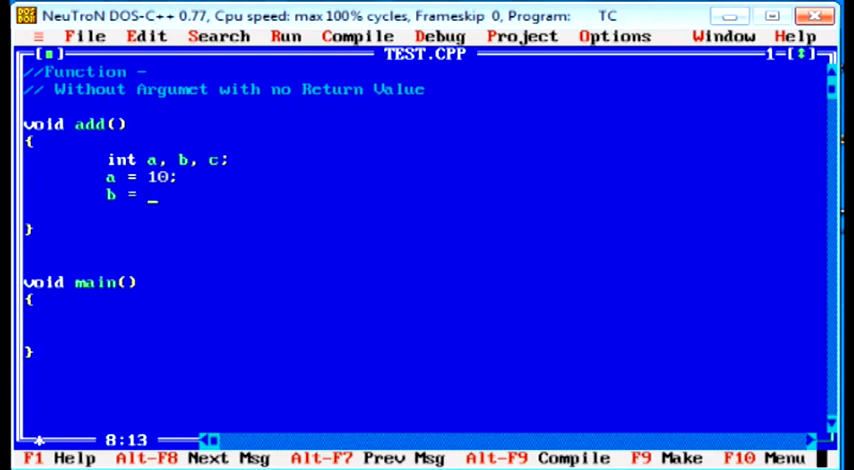
type("2 ;")
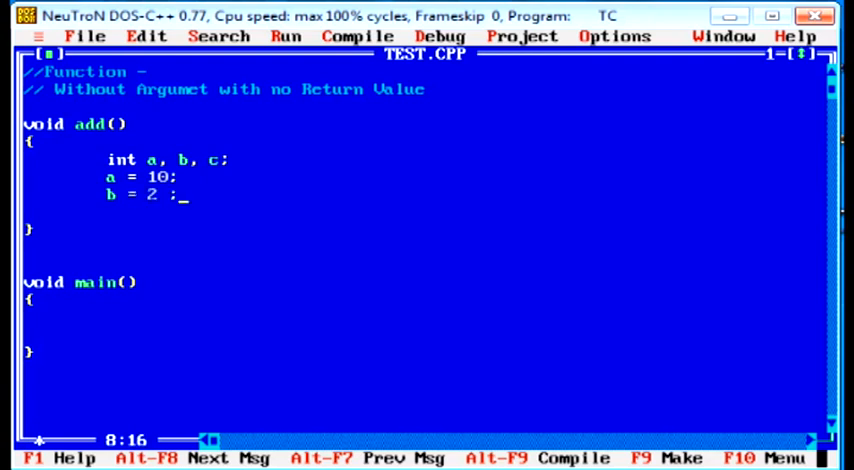
Step: Sum c = a + b and print 'Addition = ' followed by c with cout
type("c = a + b")
type("0")
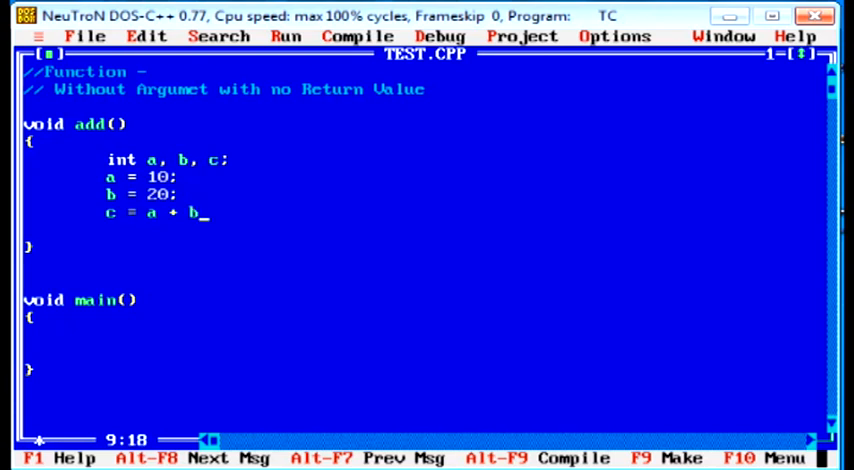
type("o")
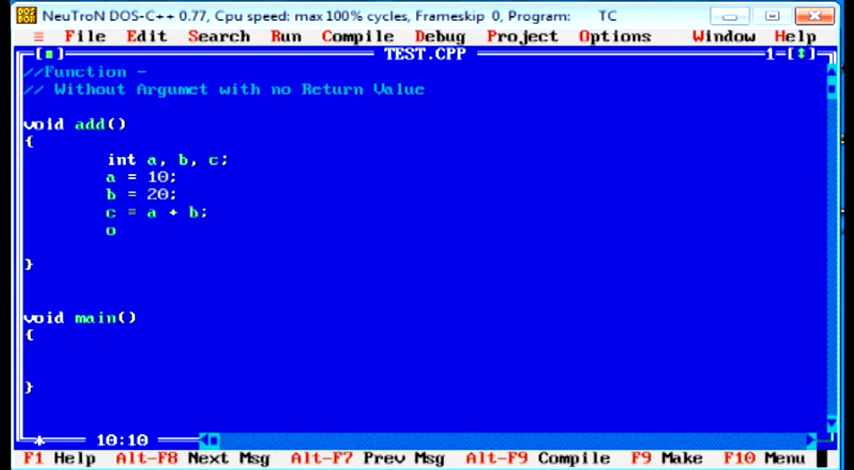
type("ct")
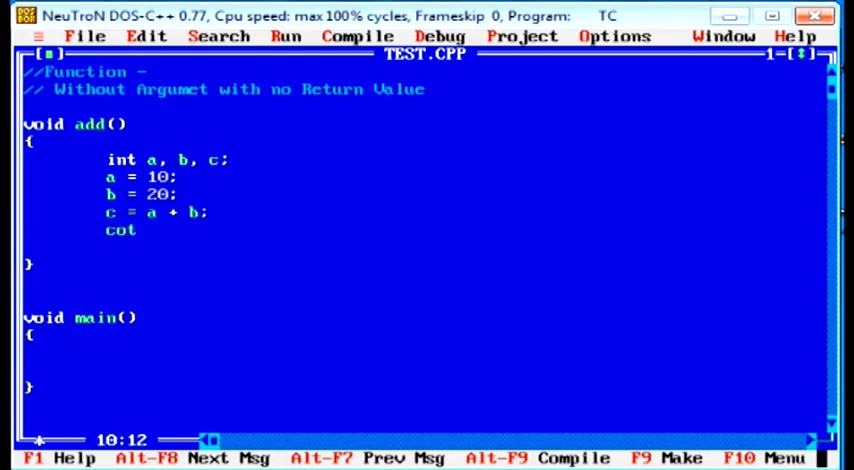
type("u")
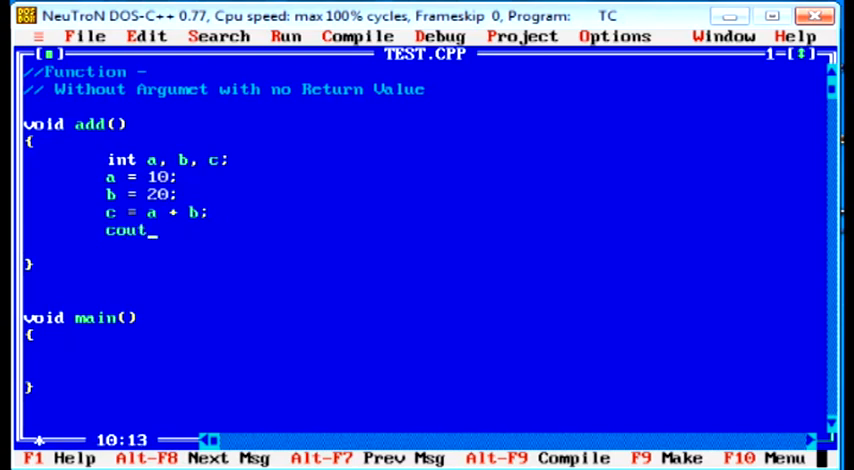
type("<<\"Addition")
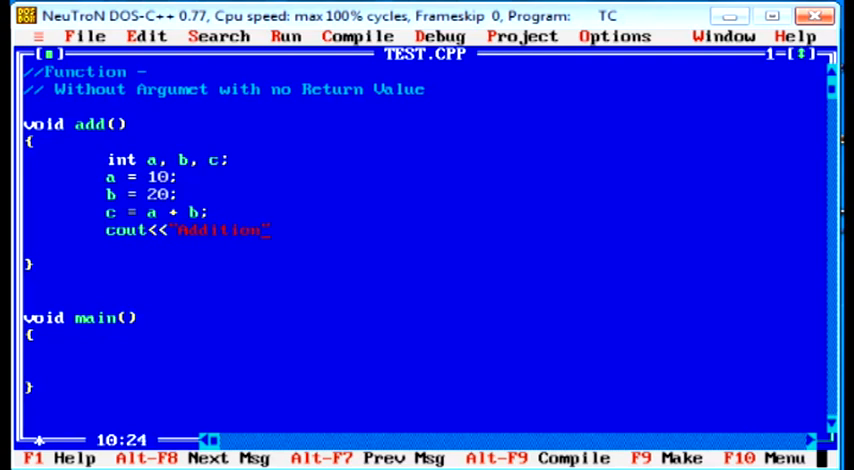
type("= \"")
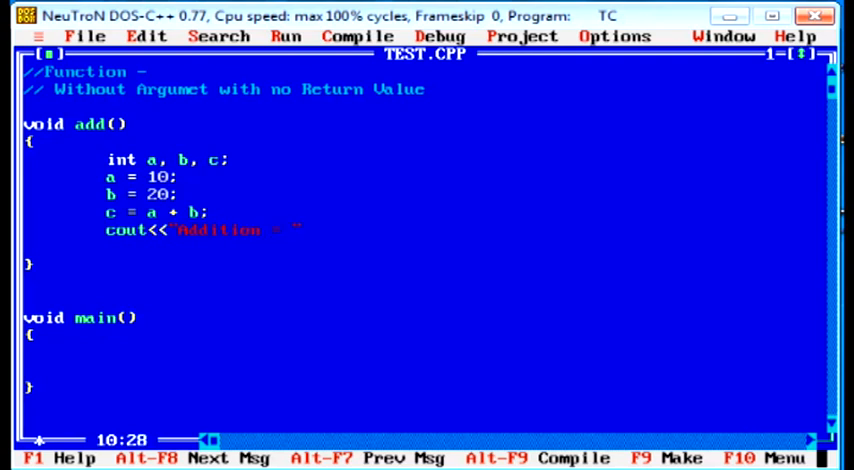
type("<<c;")
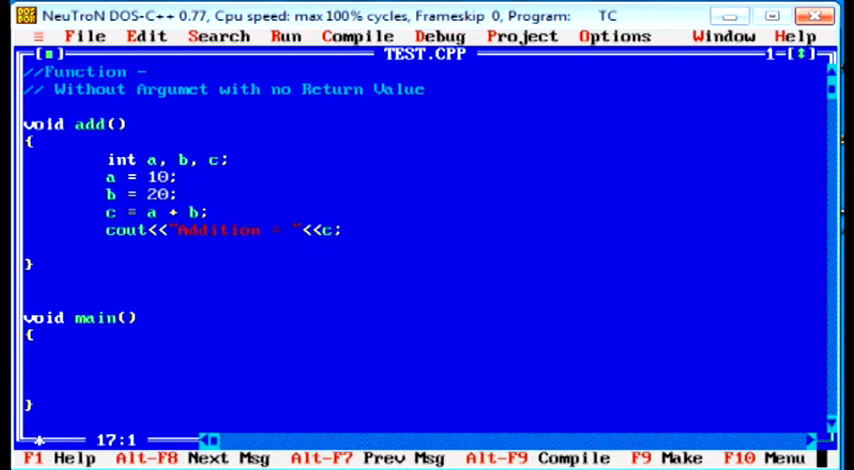
Step: Fill main with clrscr();, add(); and getch(); on separate lines
type("c")
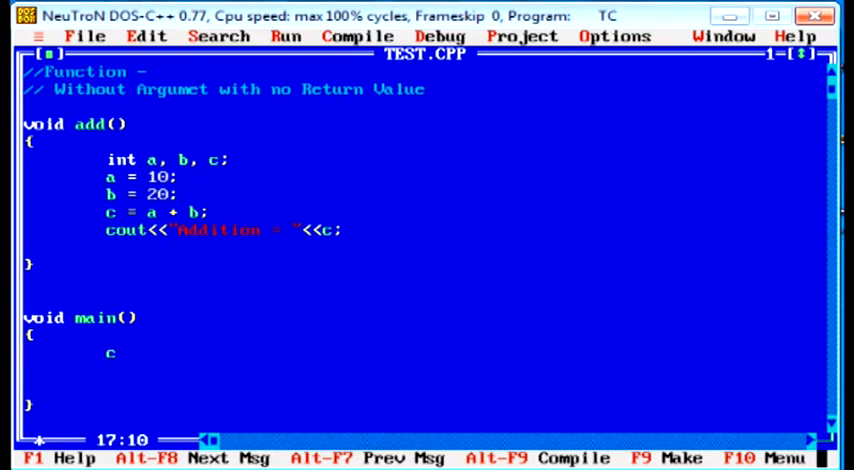
type("lrscr();")
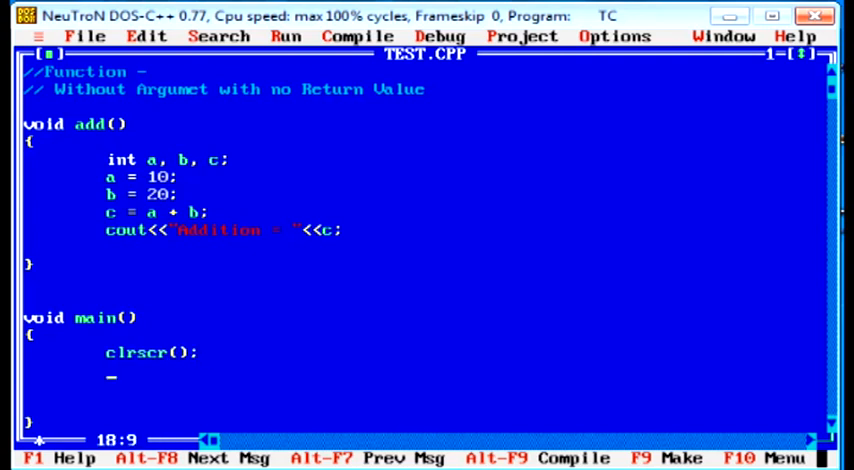
type("getch")
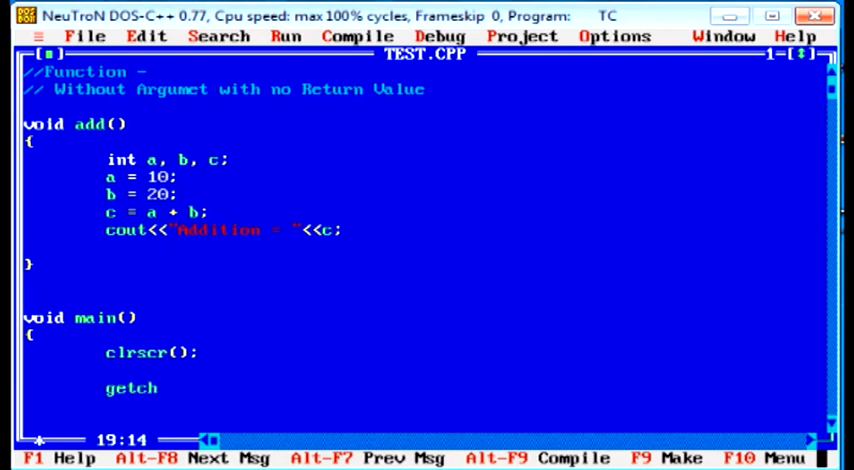
type("();")
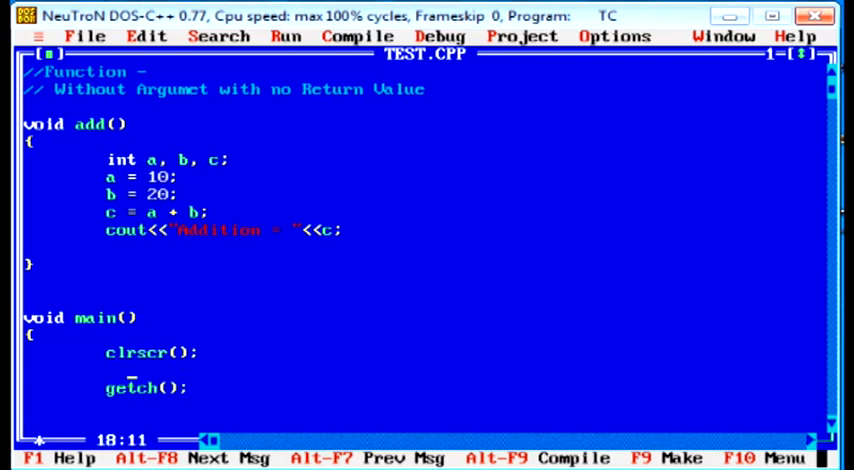
key("Left")
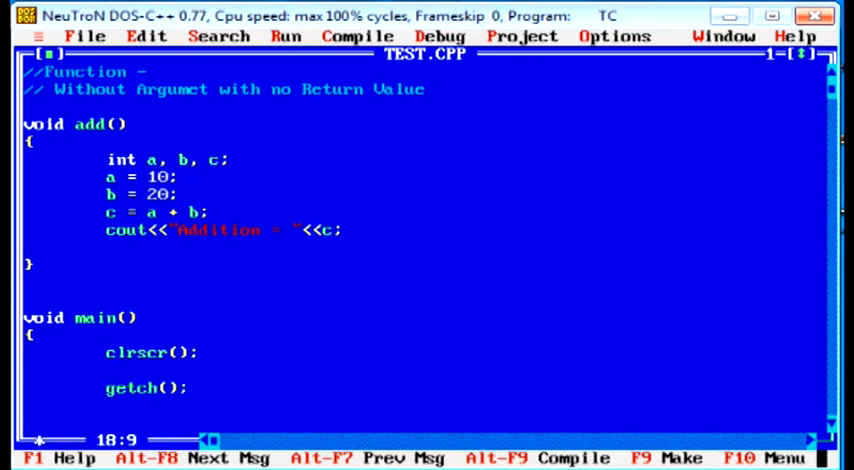
type("add();")
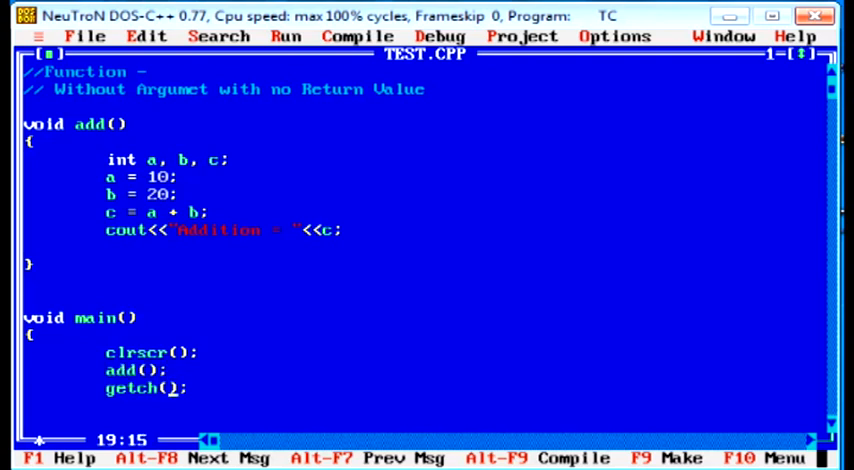
left_click(176, 72)
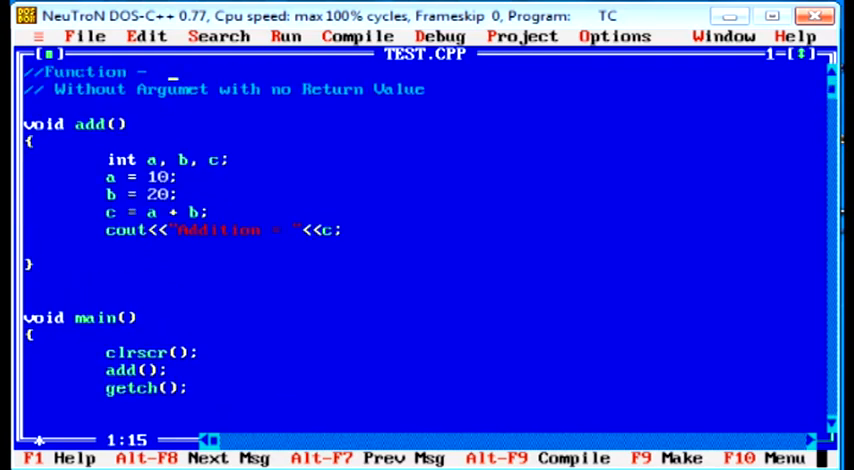
Step: Compile TEST.CPP, see 3 errors and 1 warning, and dismiss the summary
left_click(356, 36)
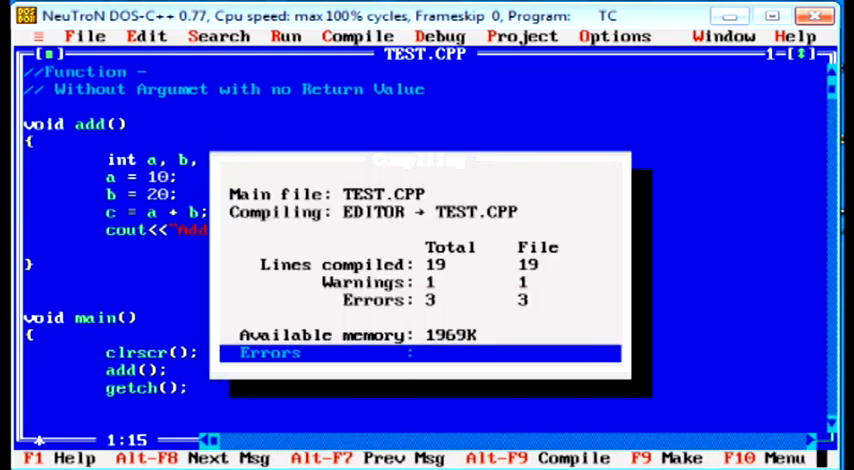
key("Enter")
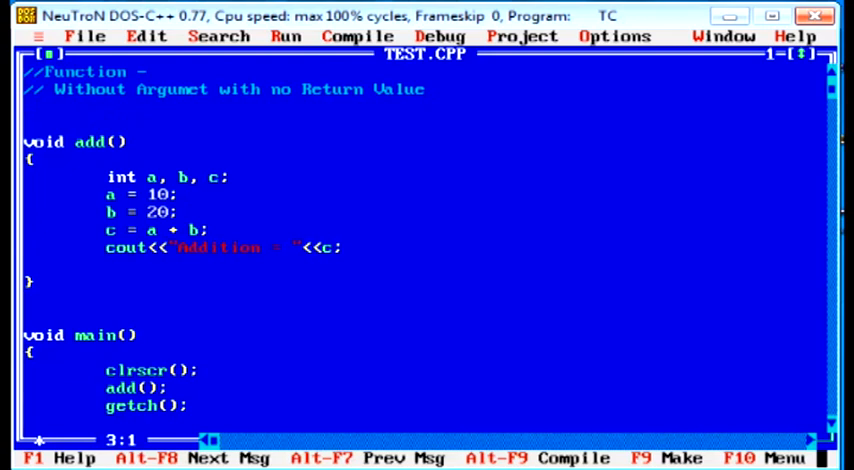
Step: Add #include <iostream.h> and #include <conio.h> below the comment header
key("Right")
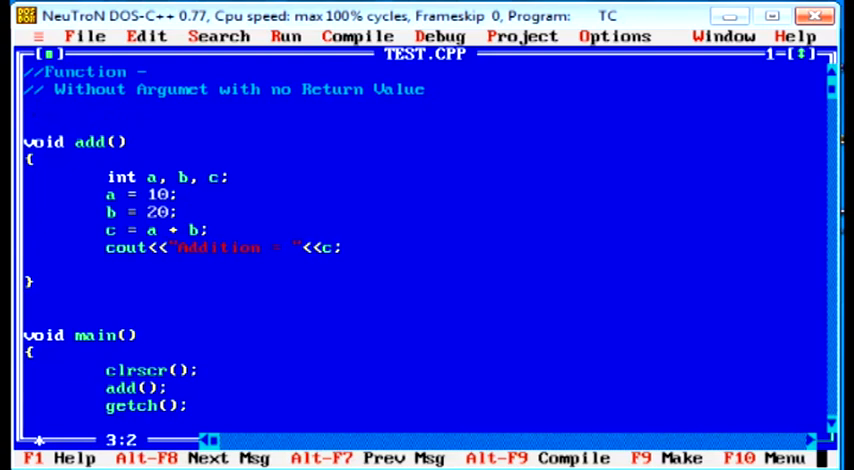
type("#include")
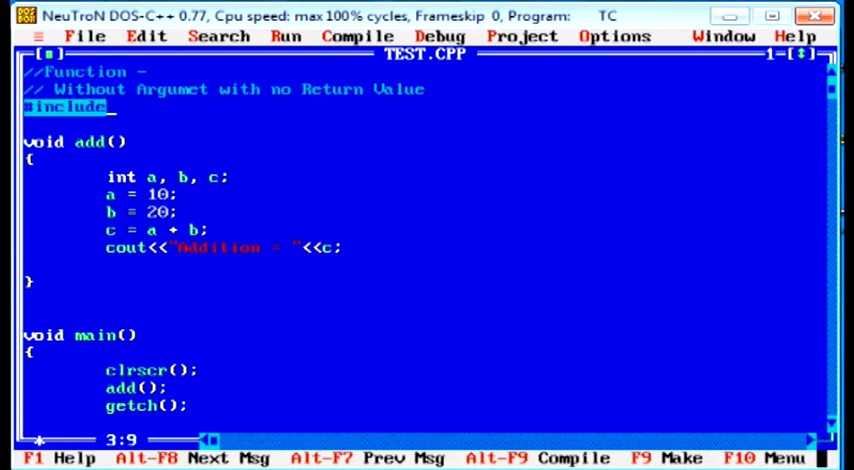
type("<>")
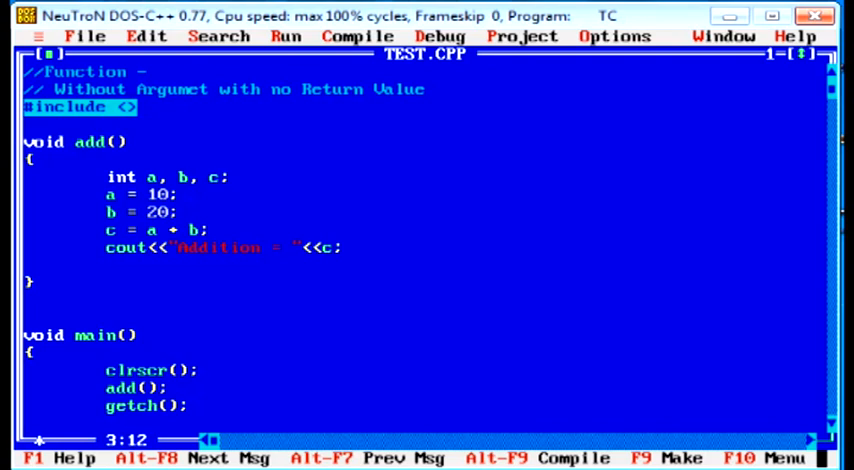
type("iostream.h")
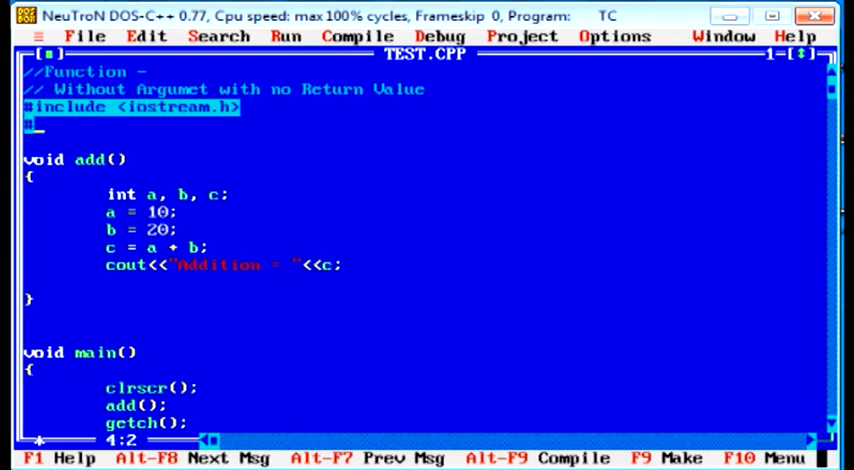
type("#include")
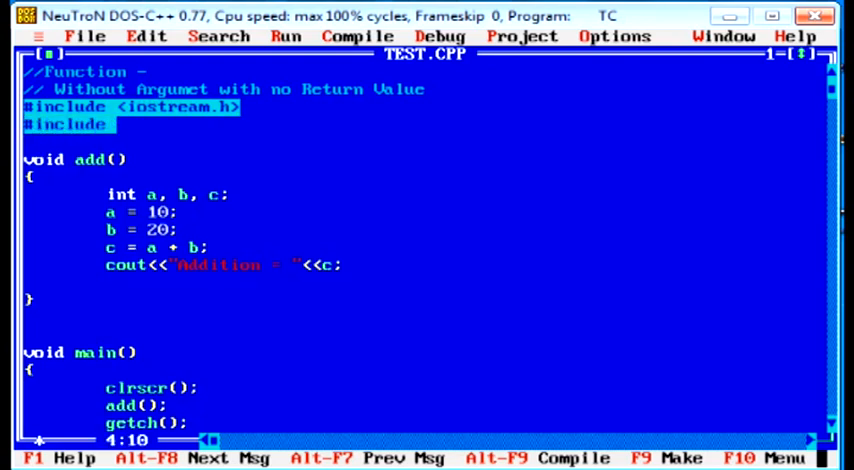
type("<>")
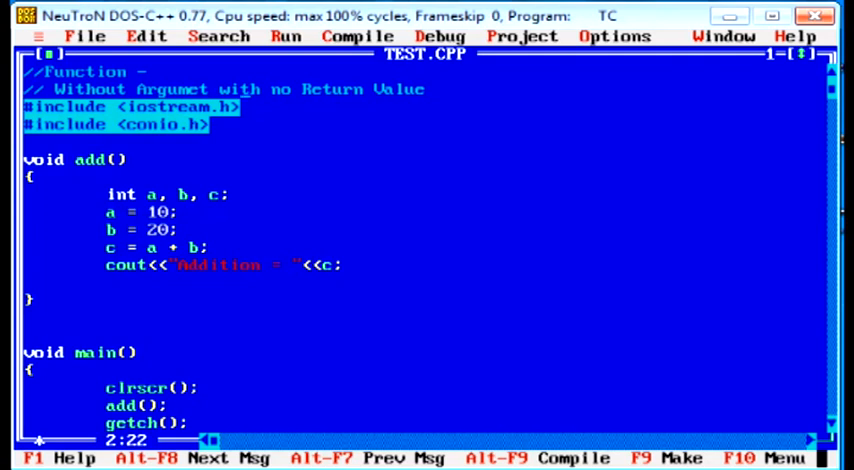
Step: Change the comment to 'with Return Value', declare add() as int and return c
key("Delete")
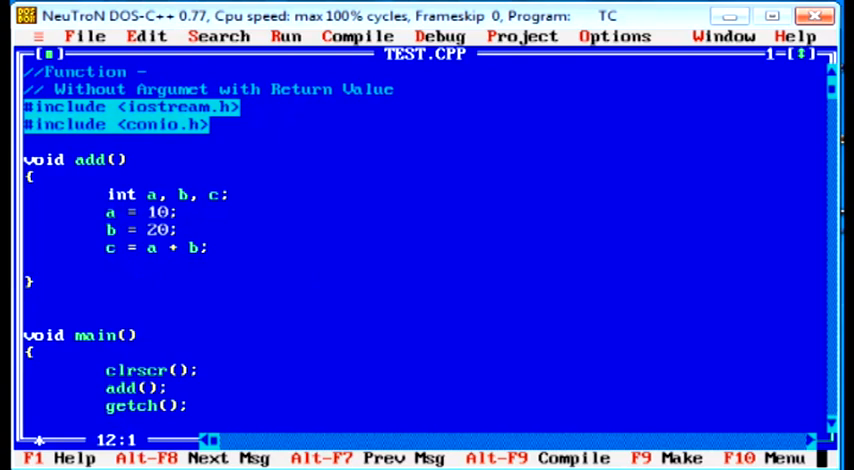
type("return c;")
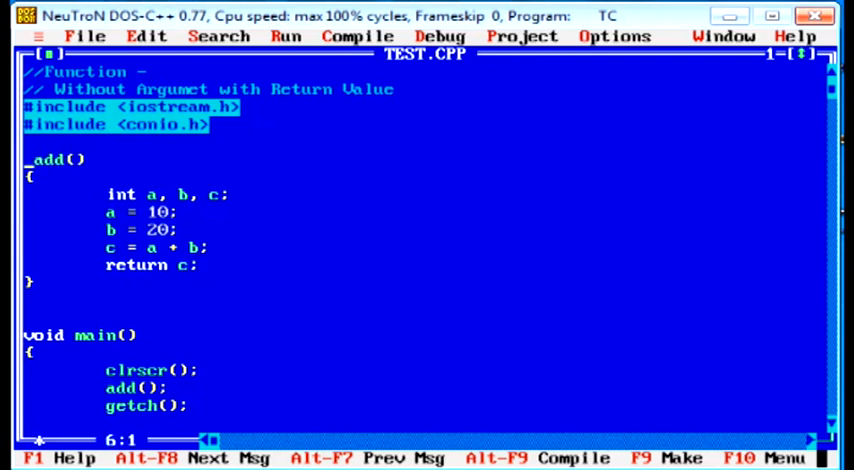
type("int")
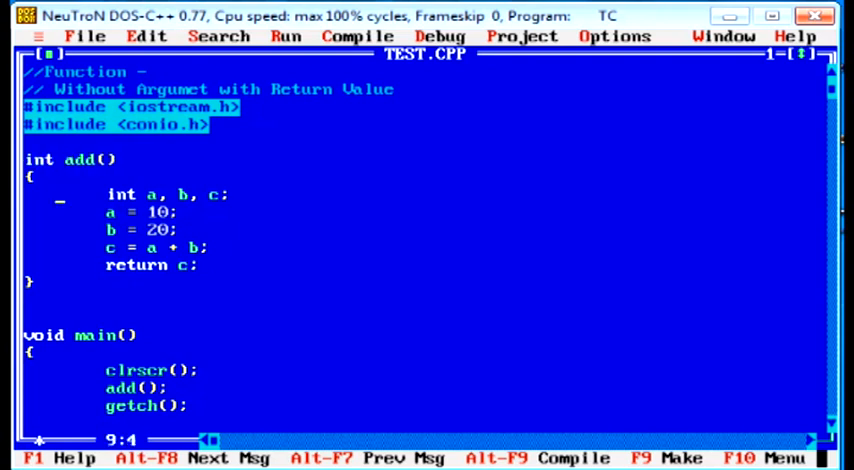
left_click(110, 384)
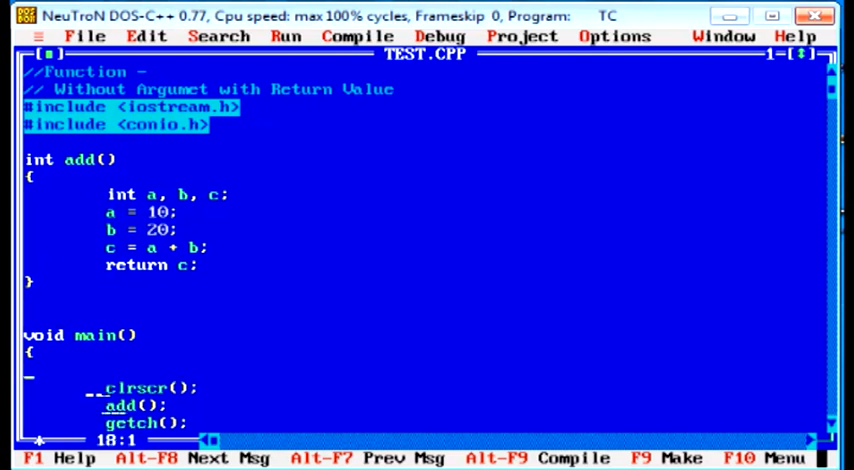
Step: Store add()'s result in int temp, print 'Addition = ' with temp, then compile and run
type("int")
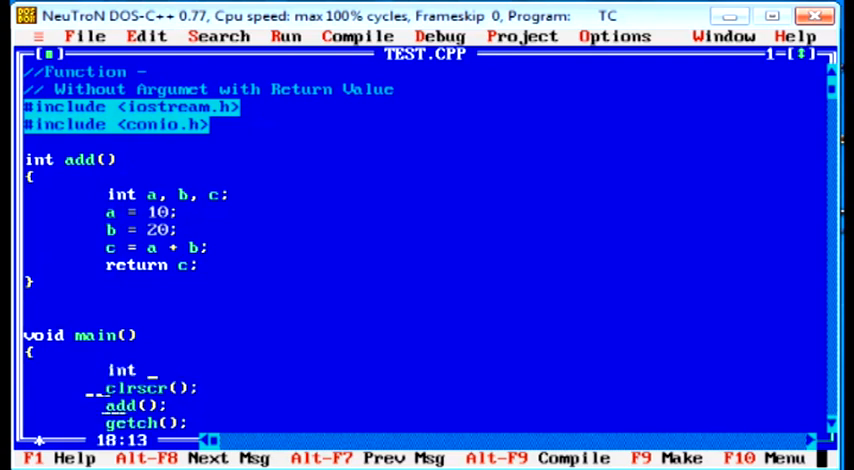
type("temp;")
left_click(424, 422)
type("cout<<\"Addition = ")
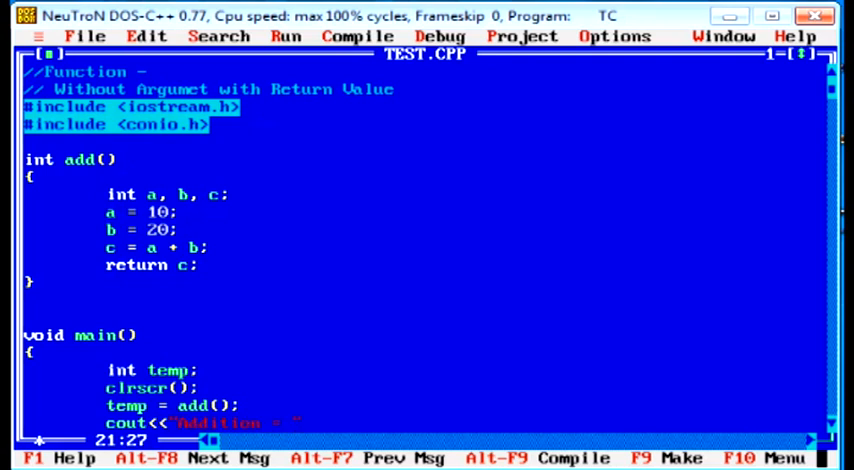
type("<<temp;")
type("getch();")
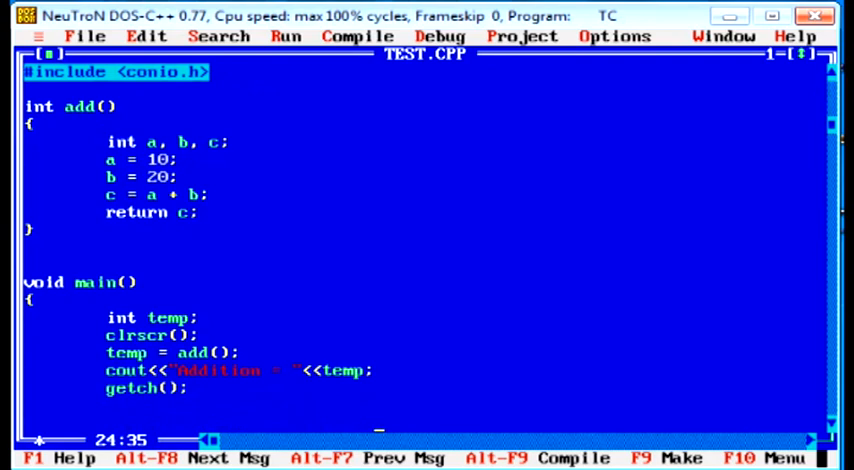
scroll("down", 3)
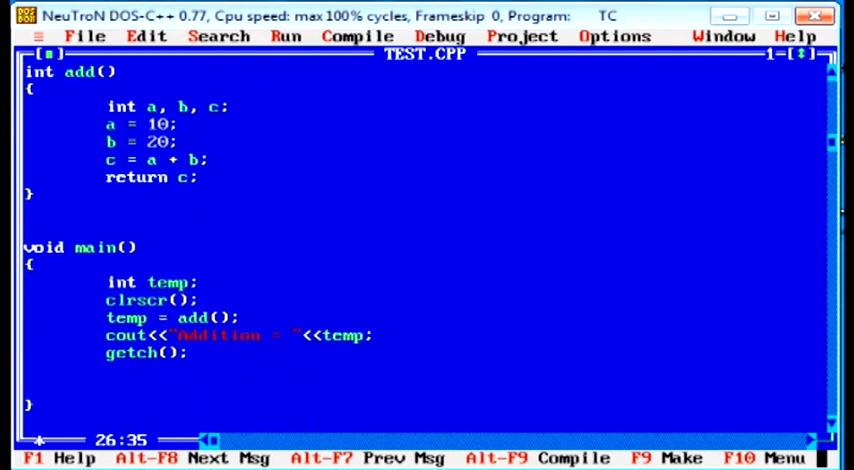
left_click(356, 36)
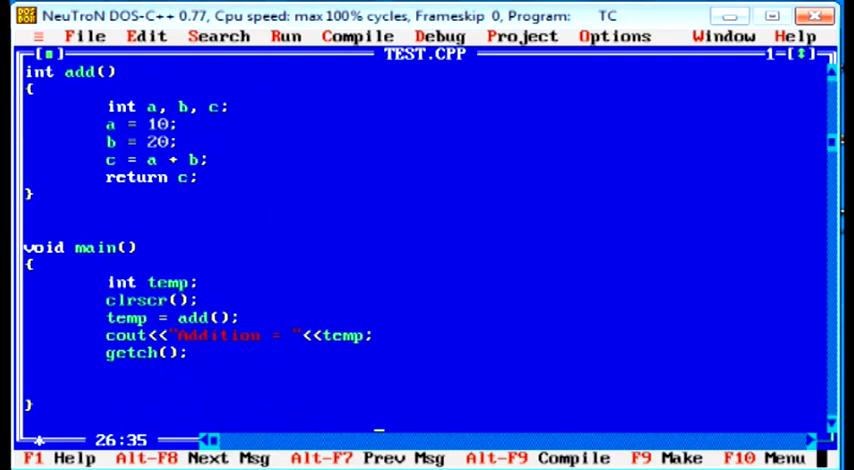
key("ctrl+f9")
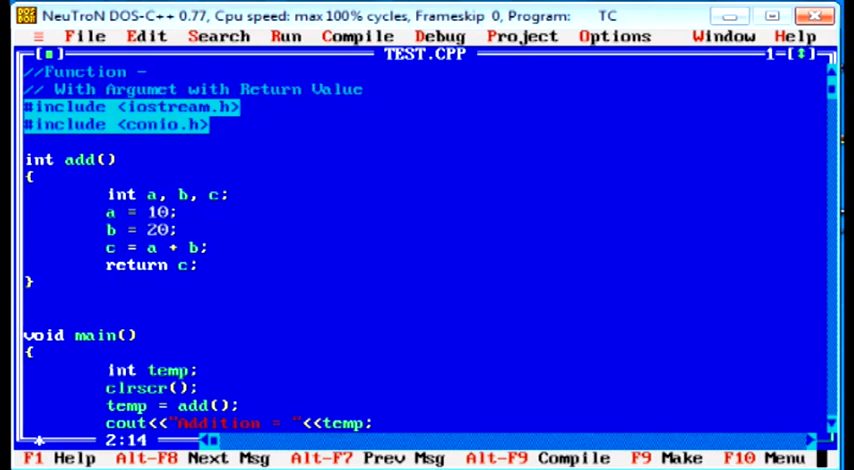
Step: Rewrite add as void add(int a, int b) declaring int c and printing c with cout
type("no")
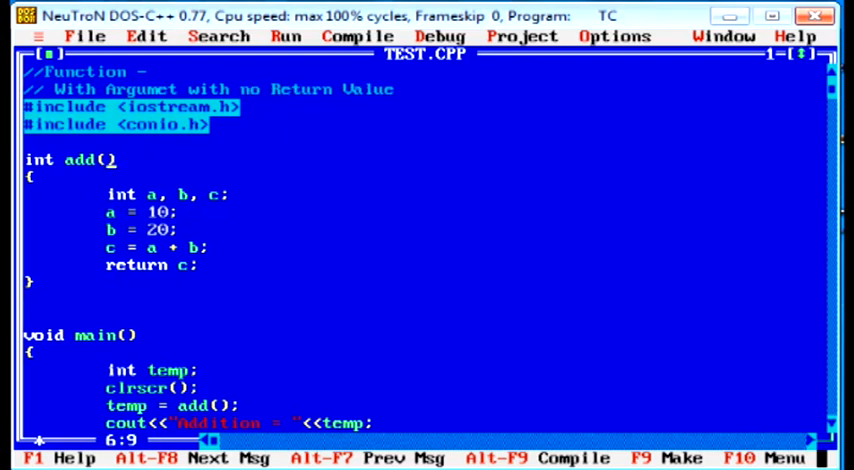
type("int a,")
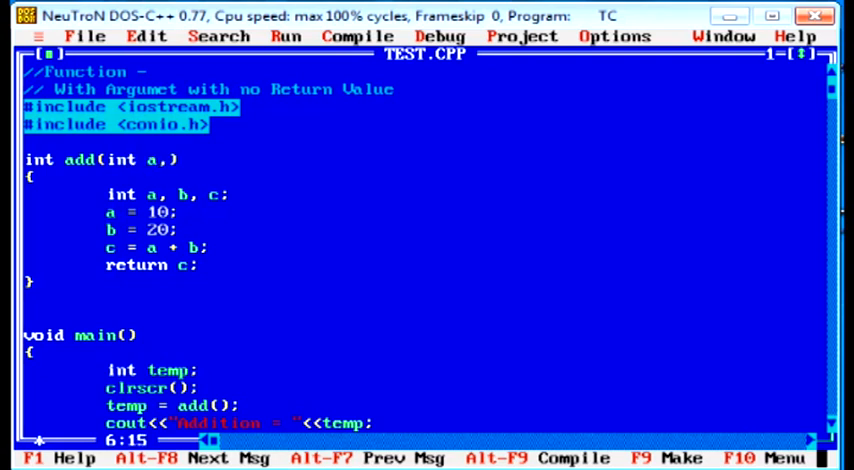
type("int b")
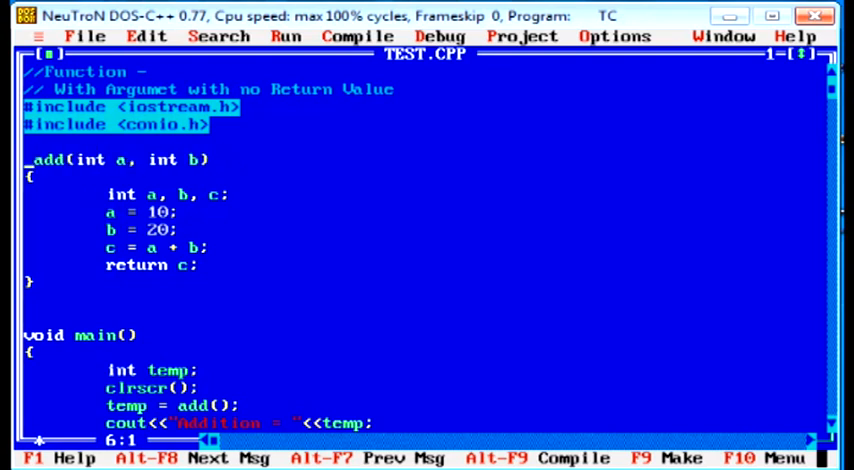
type("void")
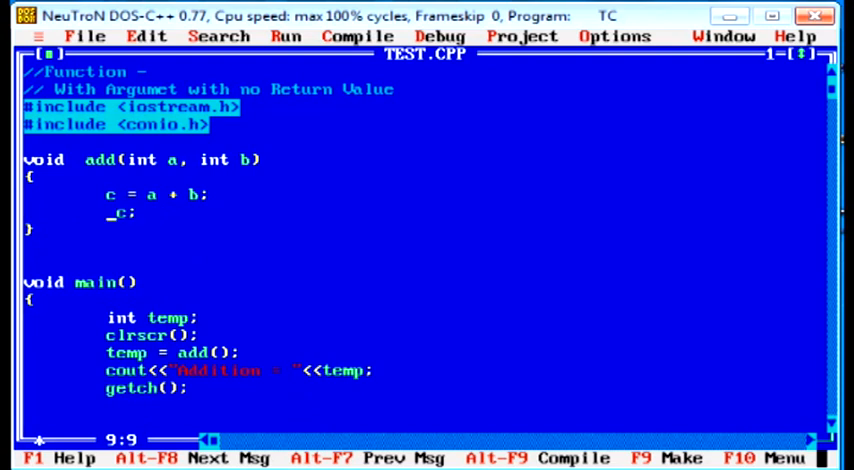
type("cout")
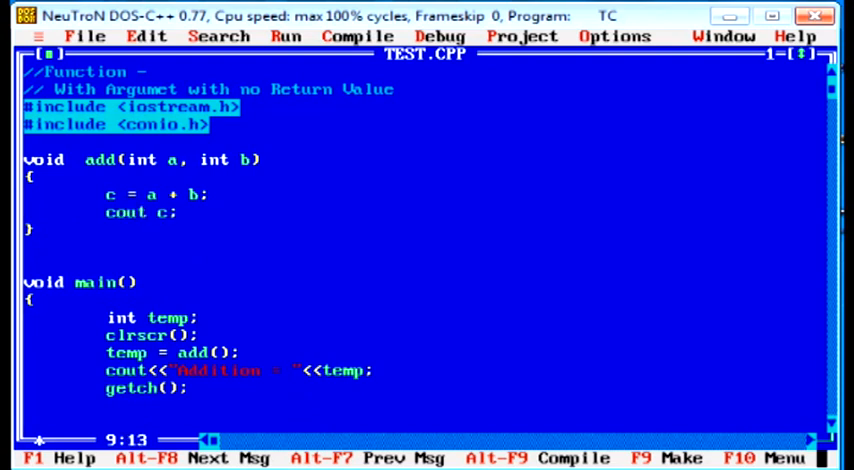
type("<<")
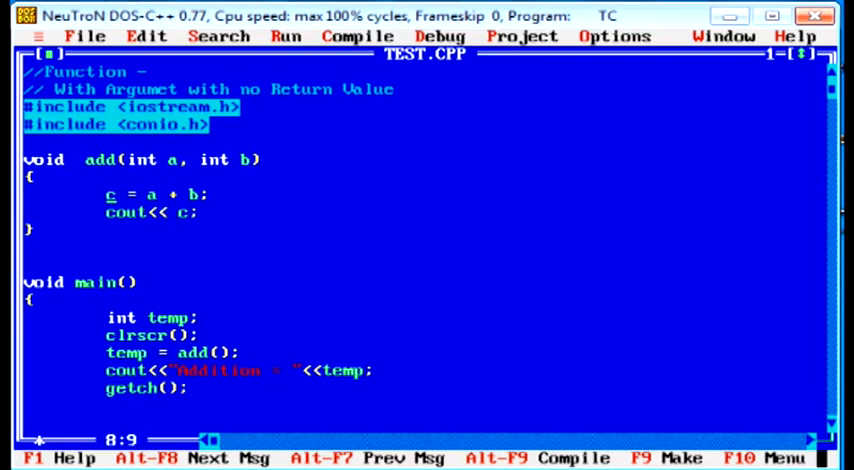
type("int c ;")
left_click(152, 212)
type("\"Addition =\"<<")
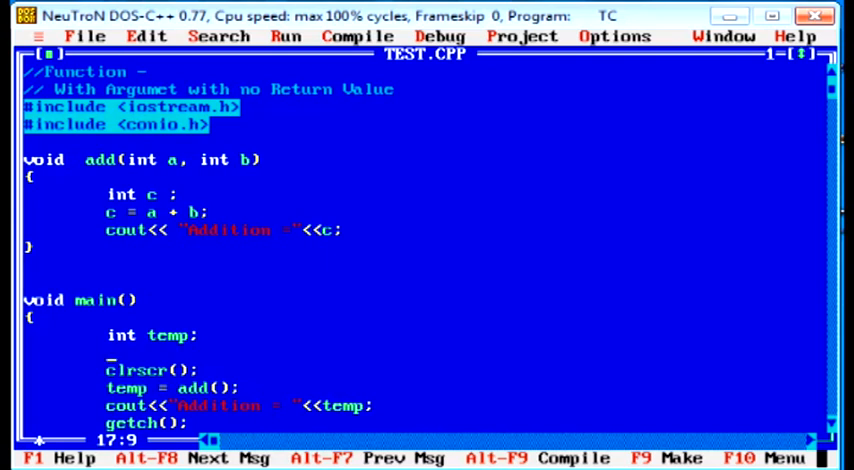
Step: Declare int p,q in main, comment out temp's lines, and set p = 10, q = 20
type("int")
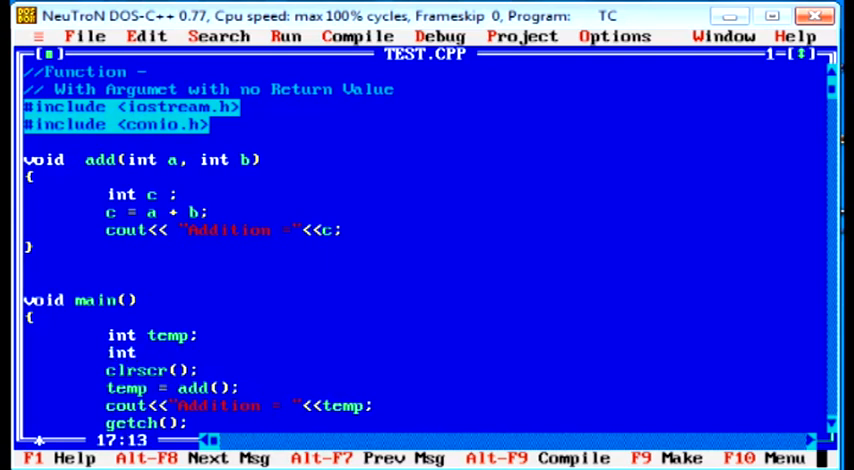
type("p")
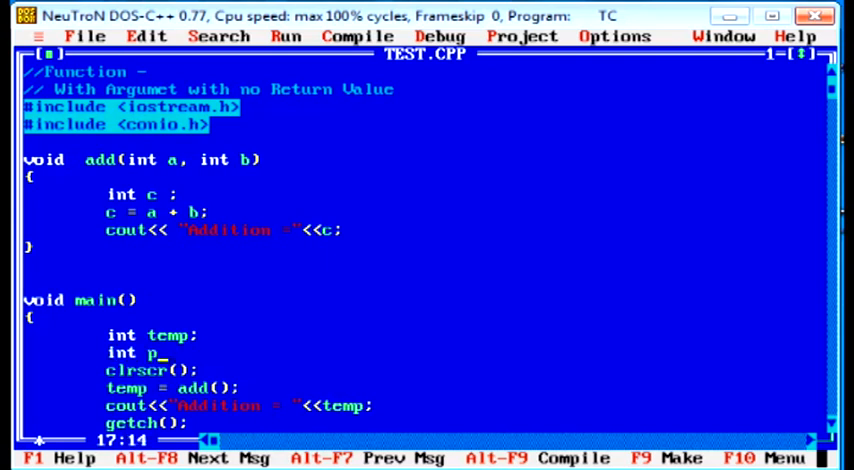
type(",q,")
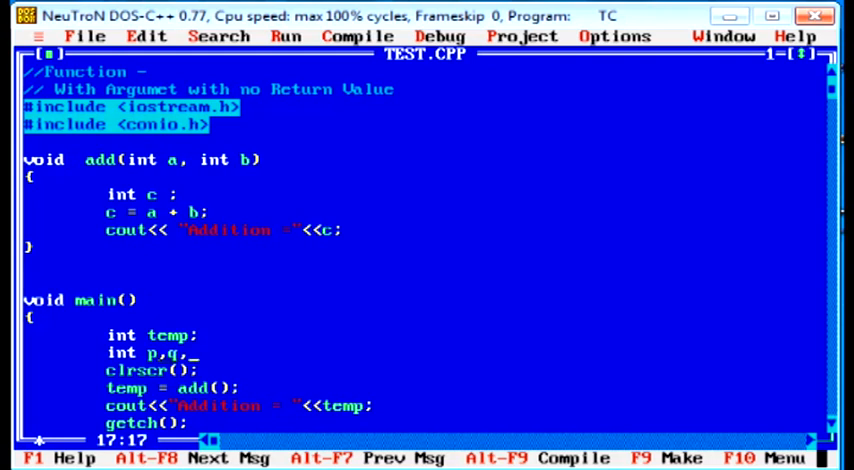
type("r")
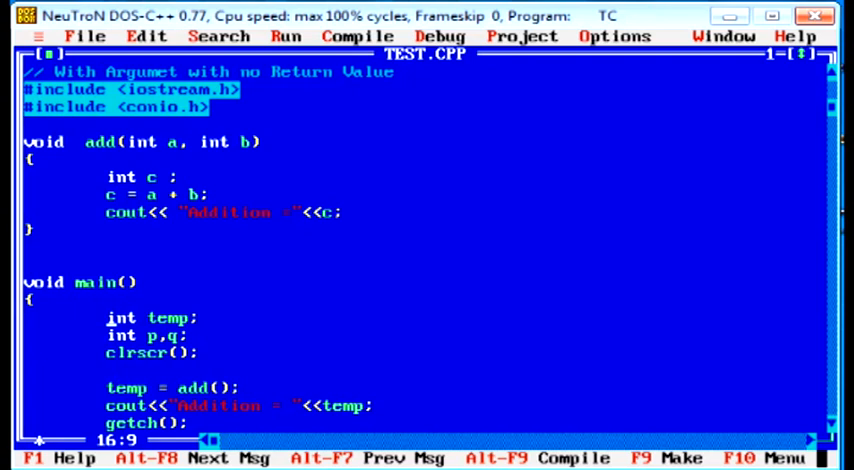
type("//")
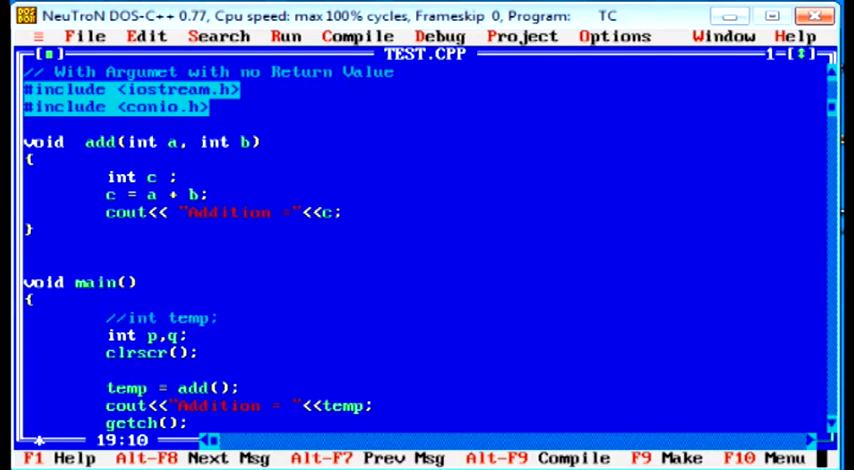
type("p = 10")
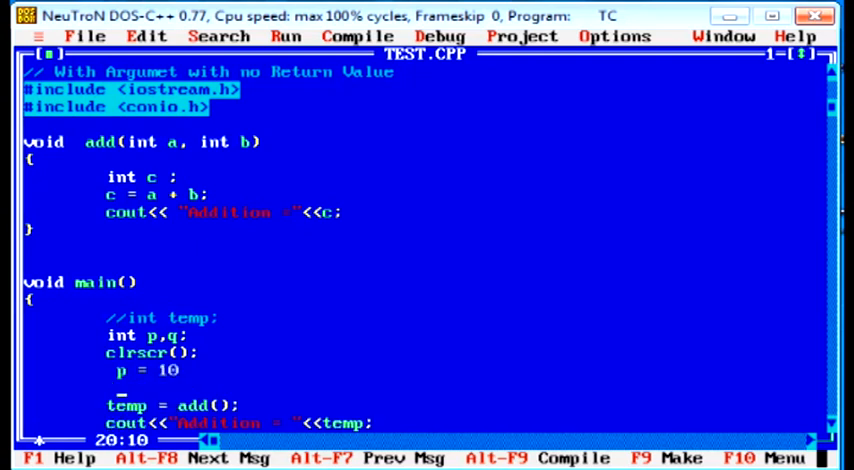
type("q =")
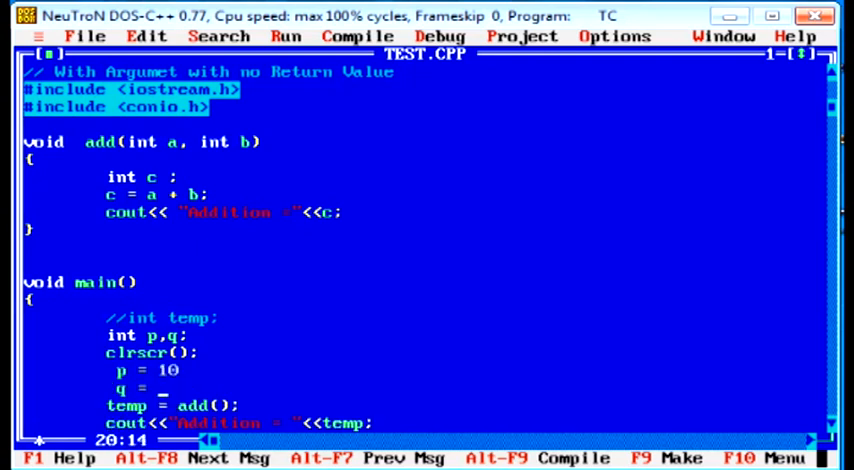
type("20;")
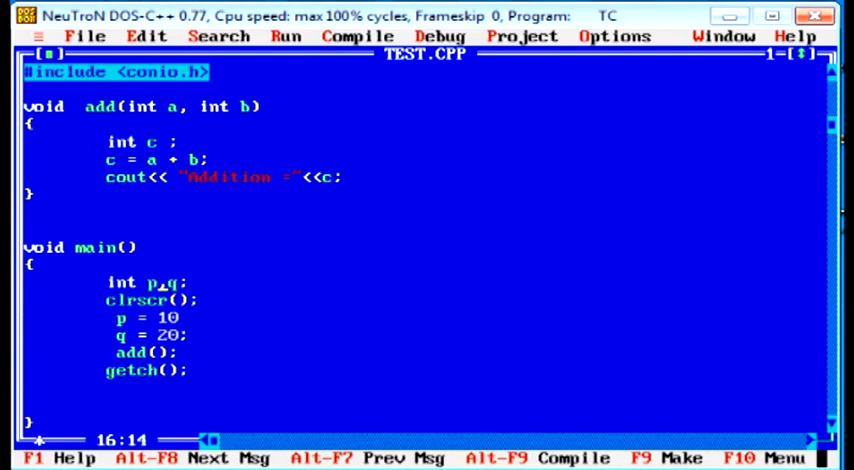
Step: Change the call to add(p,q)
left_click(156, 352)
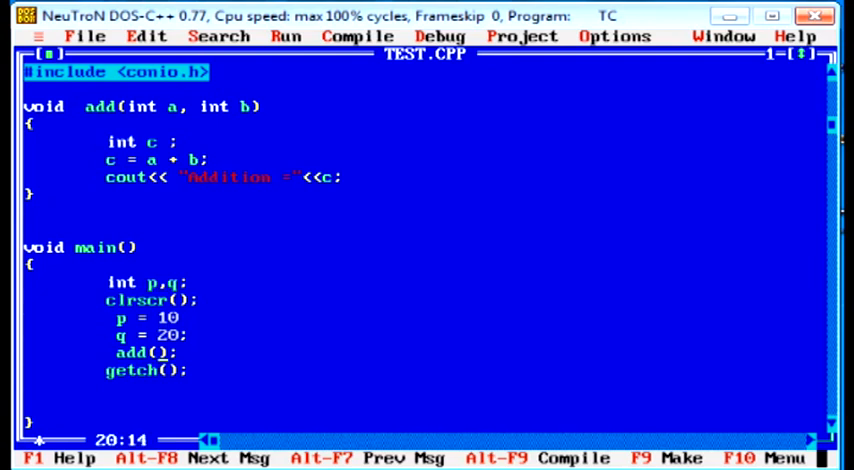
type("p")
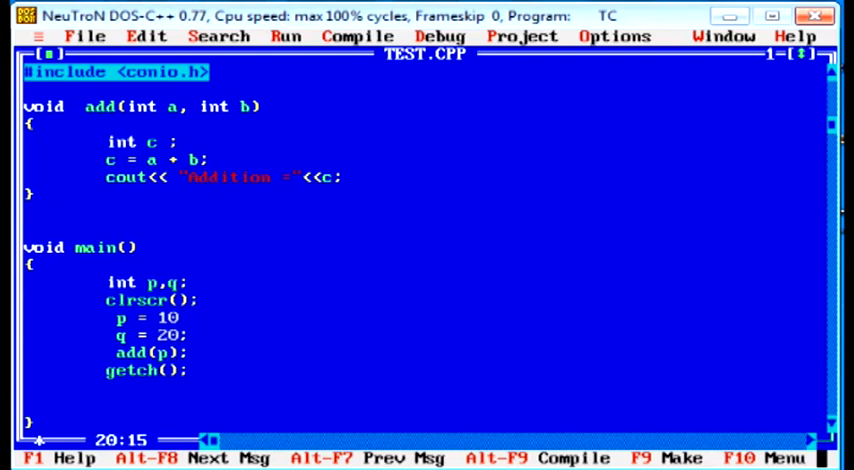
type(",")
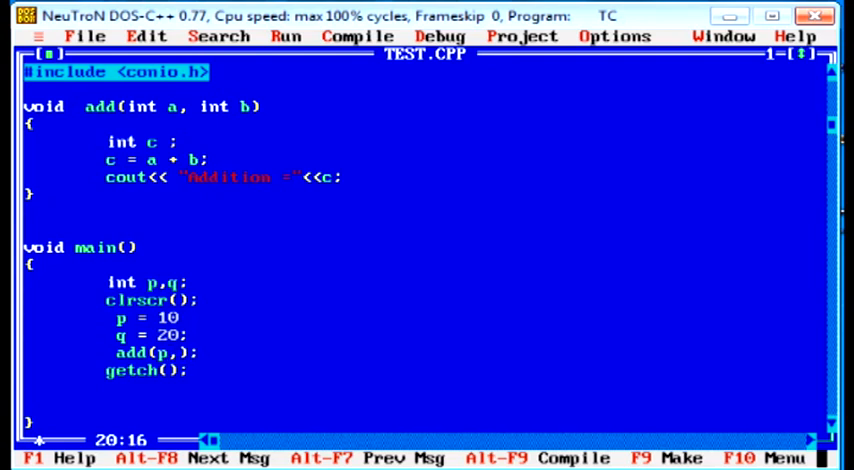
type("q")
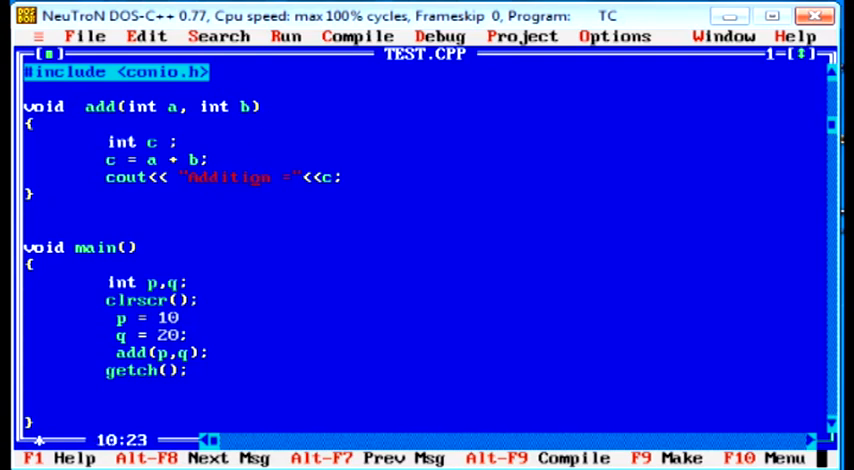
Step: Compile TEST.CPP (1 error), dismiss the results and add the semicolon after p = 10
left_click(356, 36)
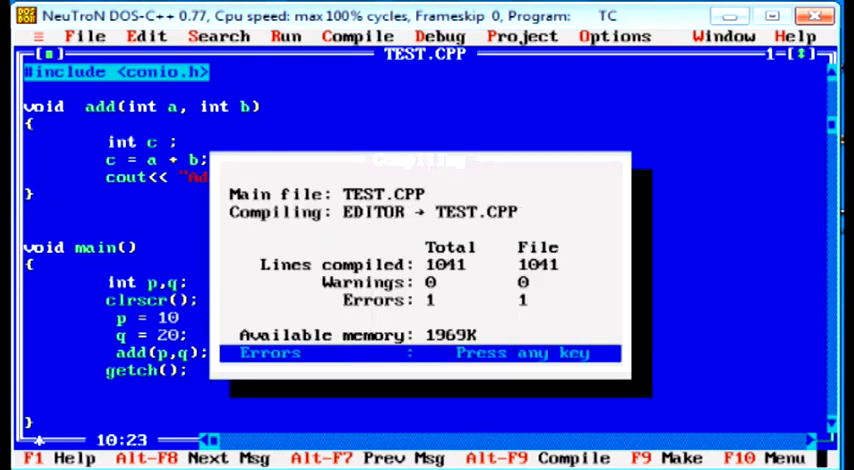
key("enter")
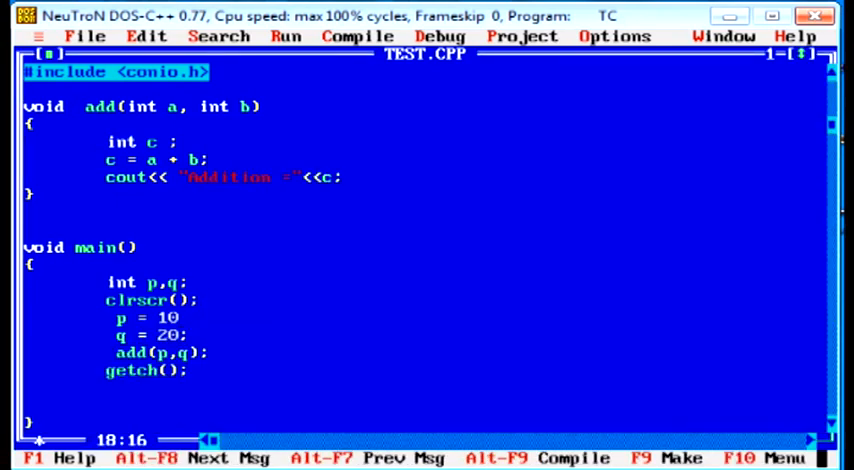
left_click(356, 36)
type(";")
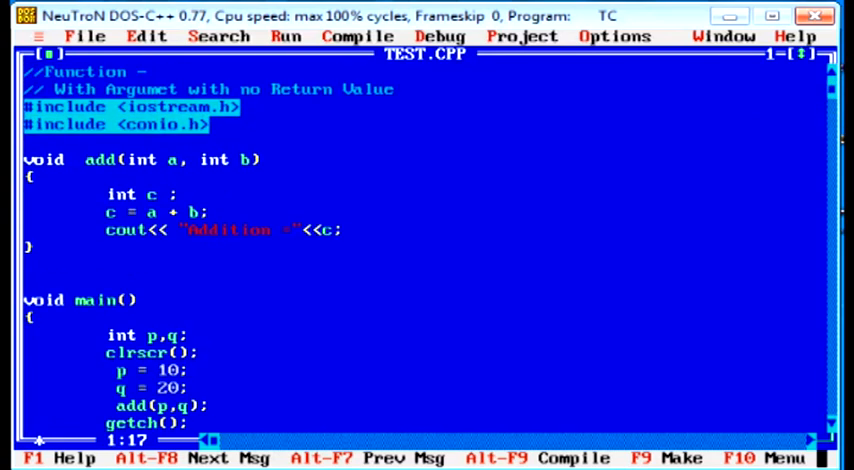
Step: Change add to int returning c instead of printing, and drop 'no' from the Return Value comment
key("Down")
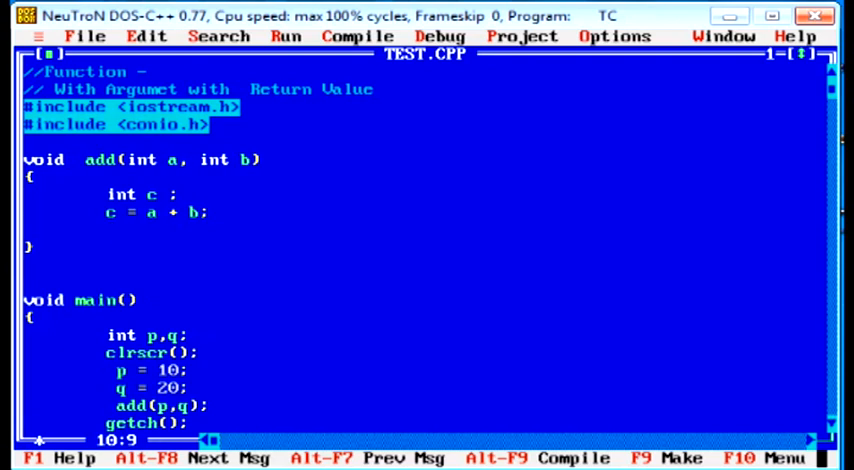
type("return c;")
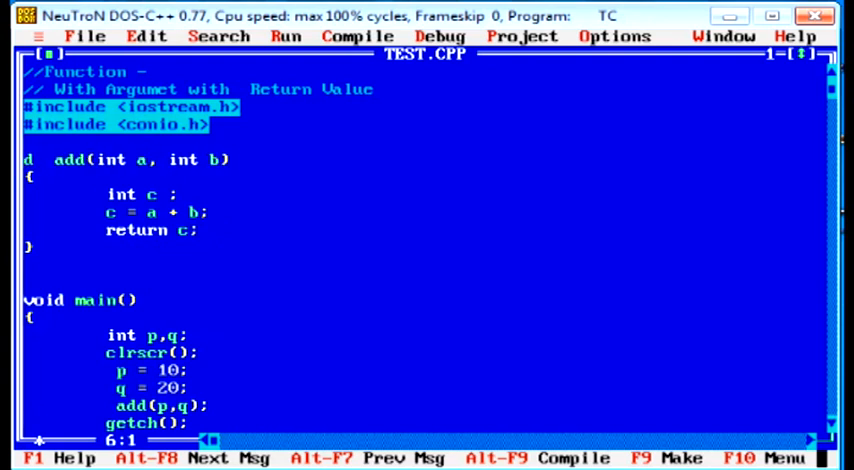
type("int")
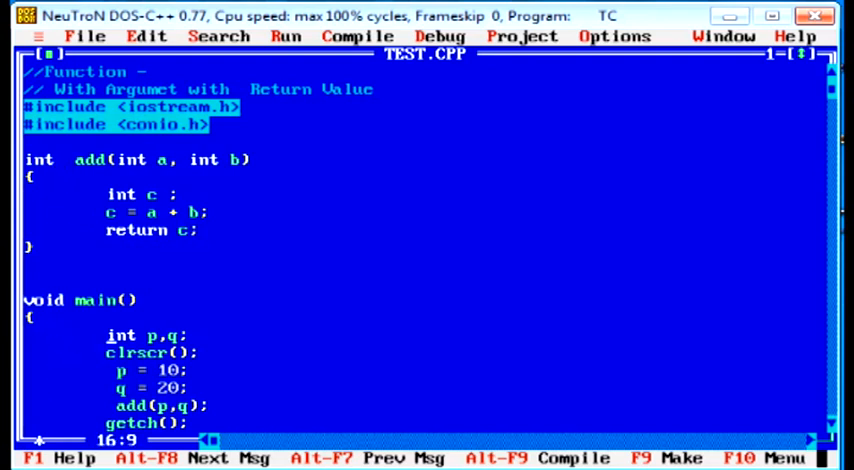
Step: Declare int temp in main and store add(p,q) in temp
type("int")
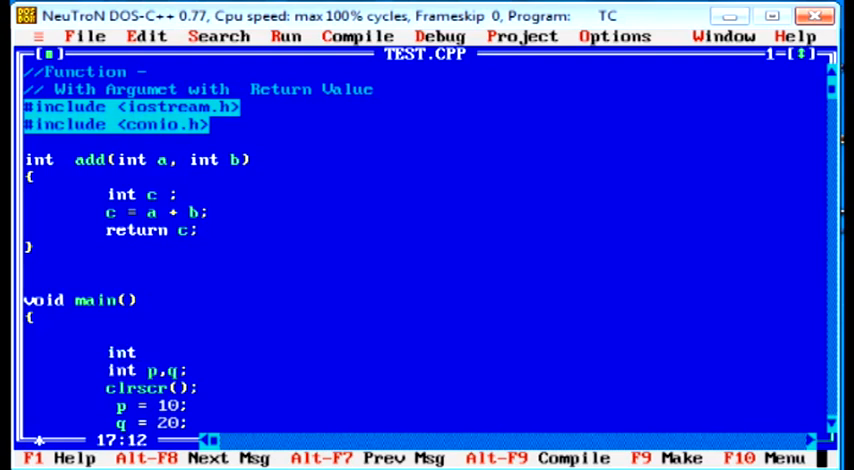
type("temp;")
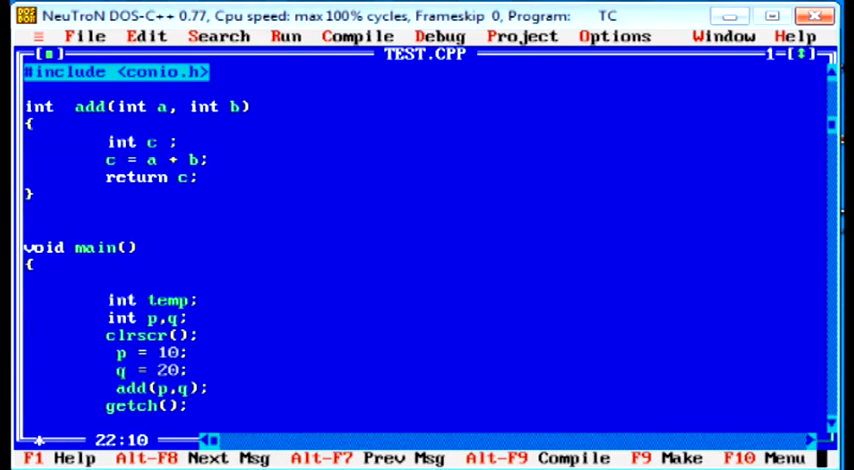
type("temp_")
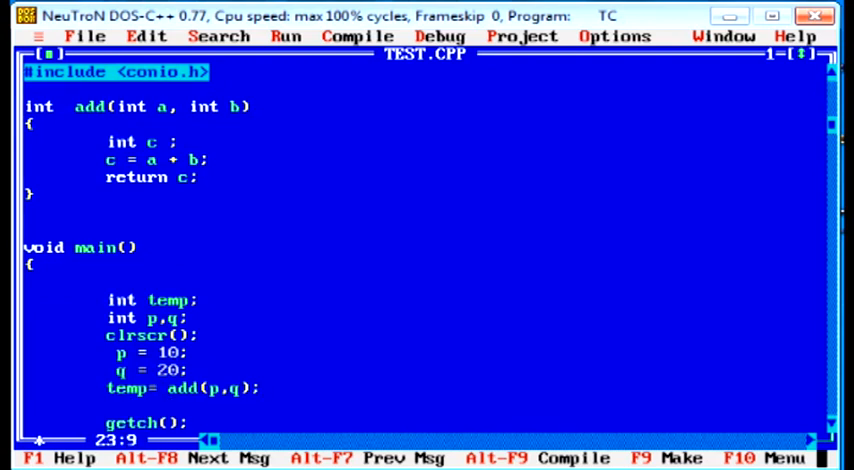
Step: Print "Addition" with temp before getch(), then move to the Search menu
type("cout<<\"Add")
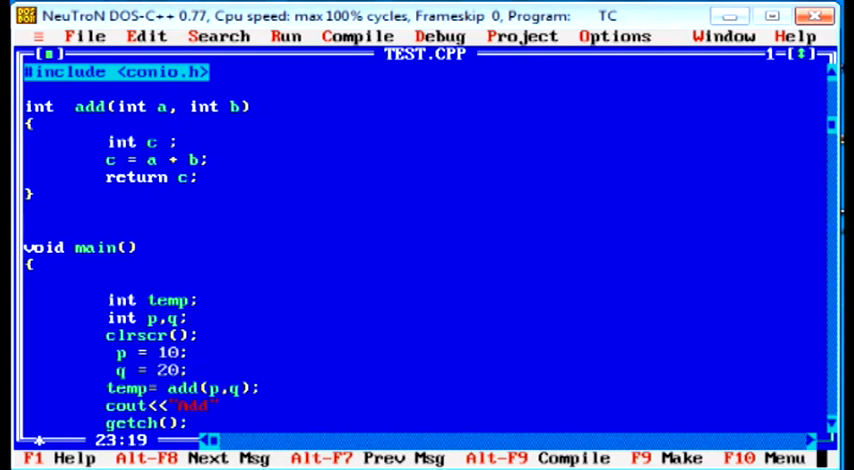
type("ition =\"<<t")
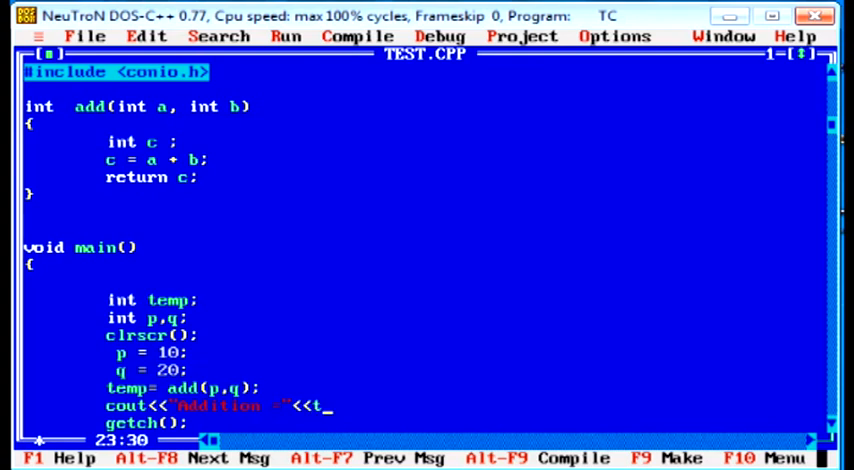
type("emp;")
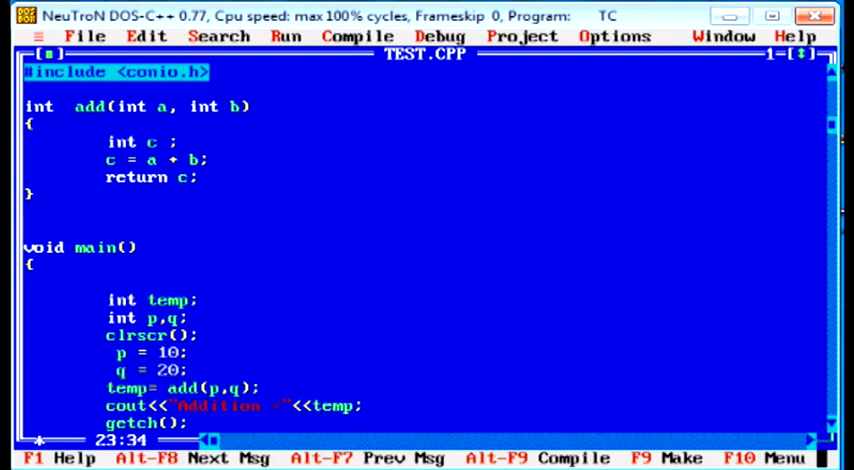
left_click(356, 36)
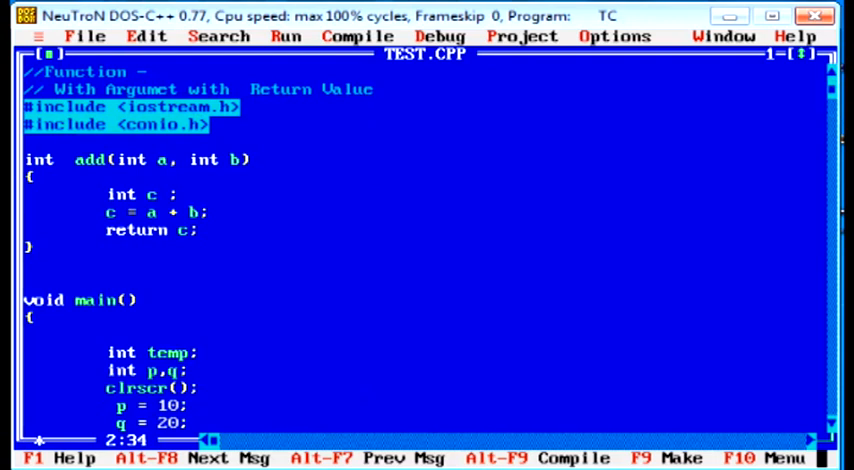
left_click(216, 36)
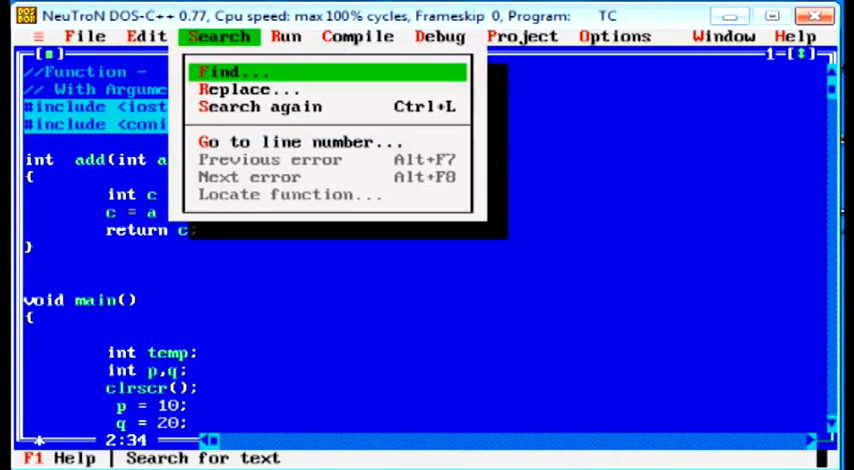